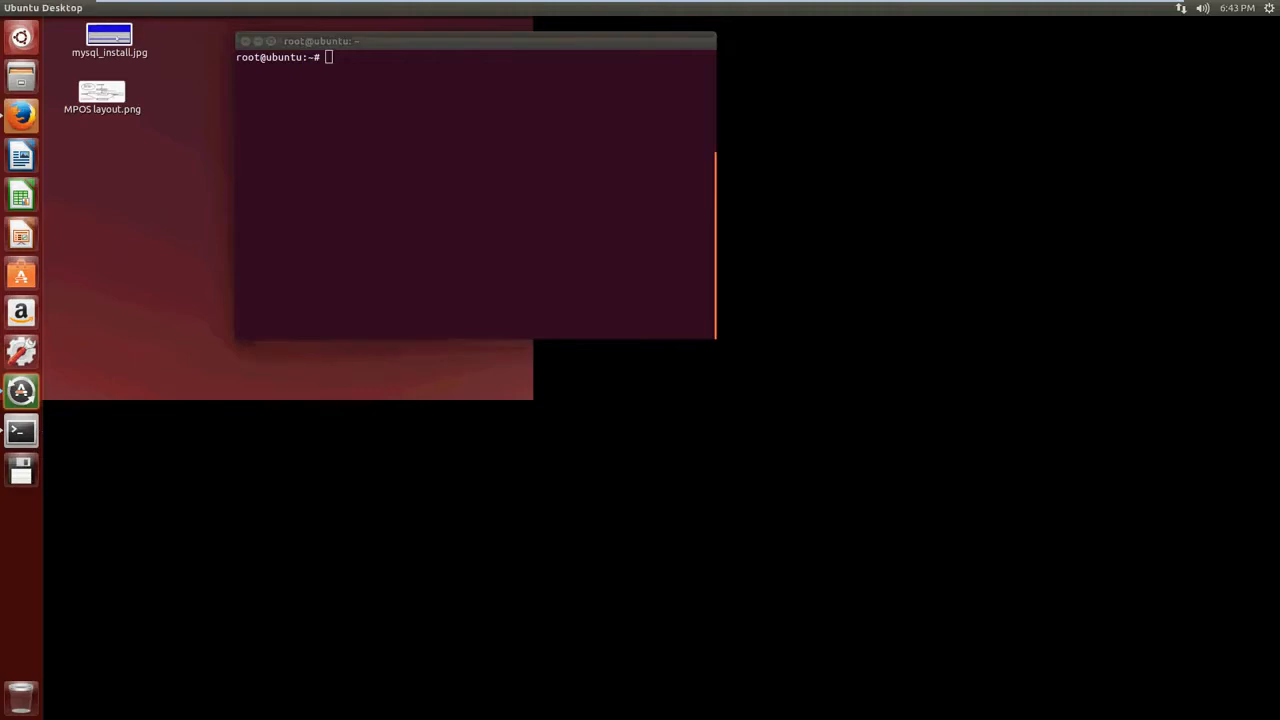
View the MySQL install screenshot and return to the desktop
double_click(108, 36)
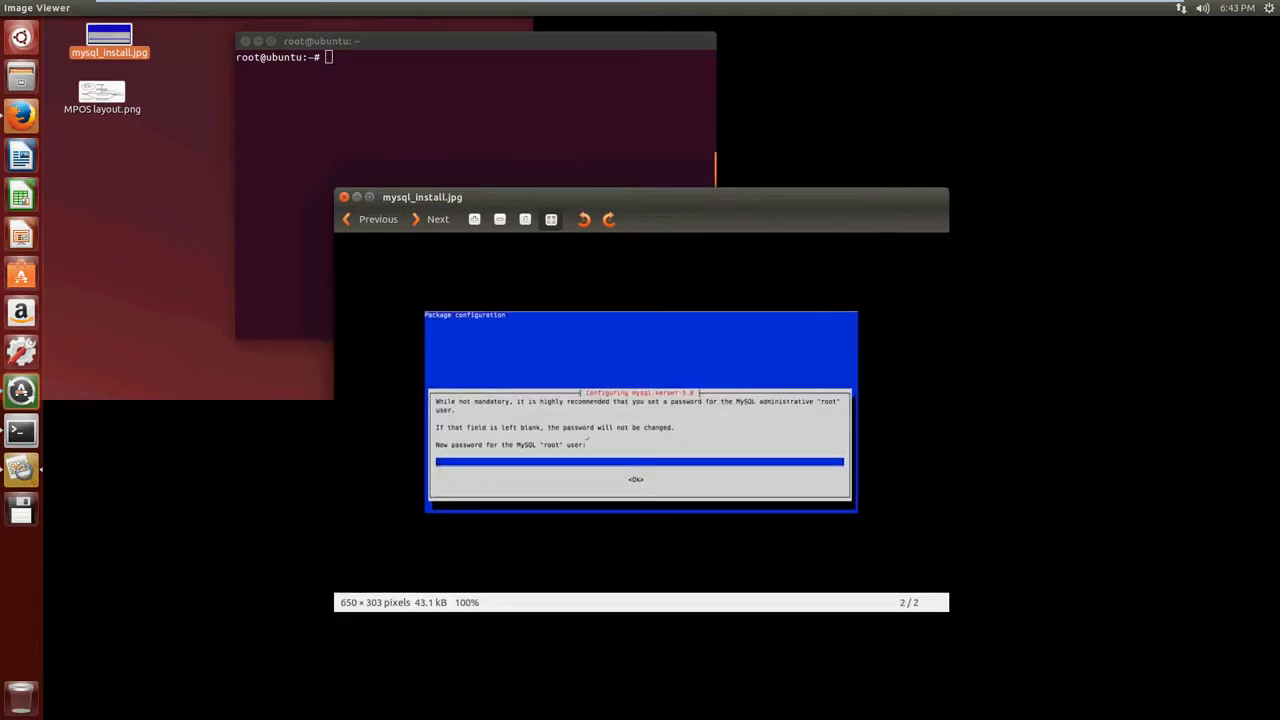
left_click(344, 198)
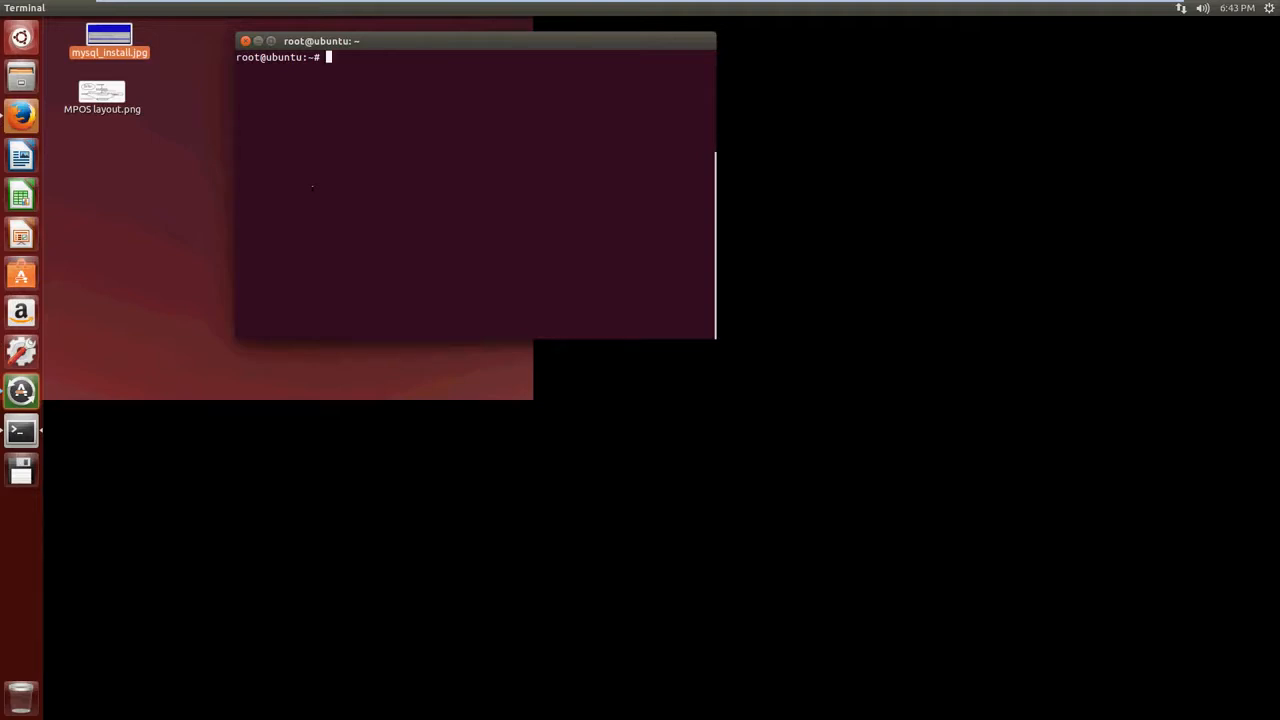
mouse_move(144, 152)
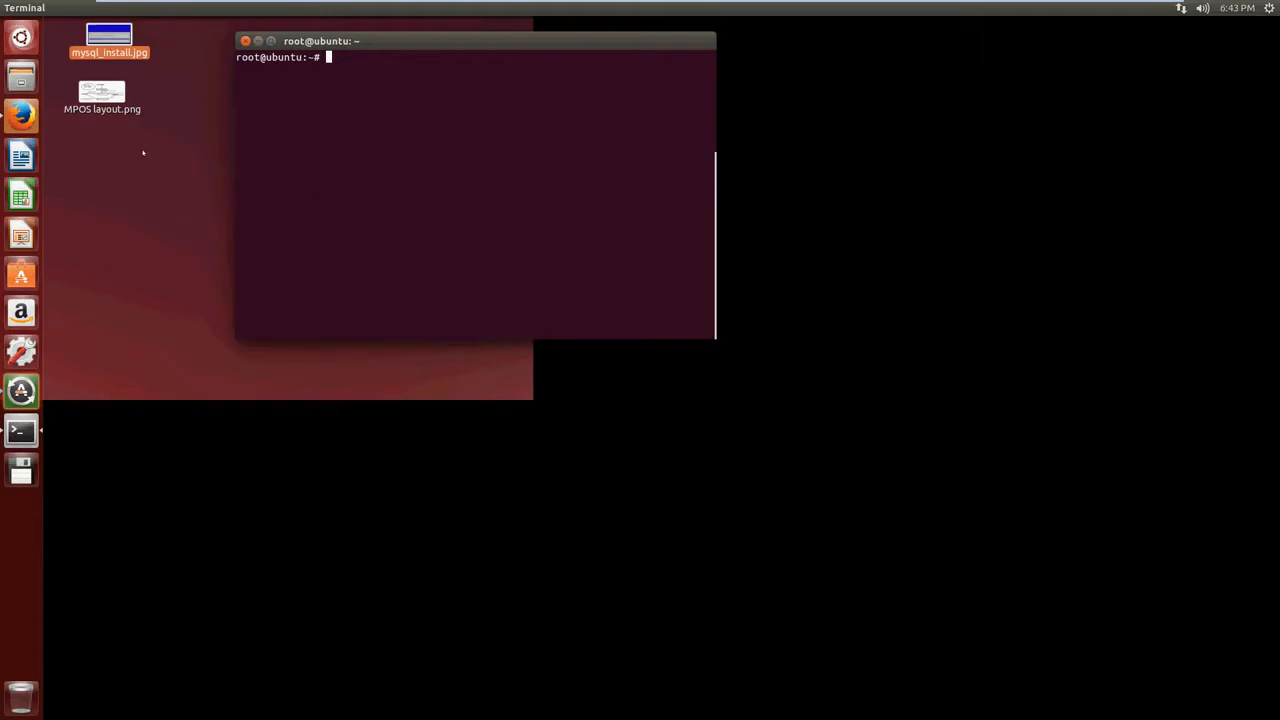
mouse_move(166, 152)
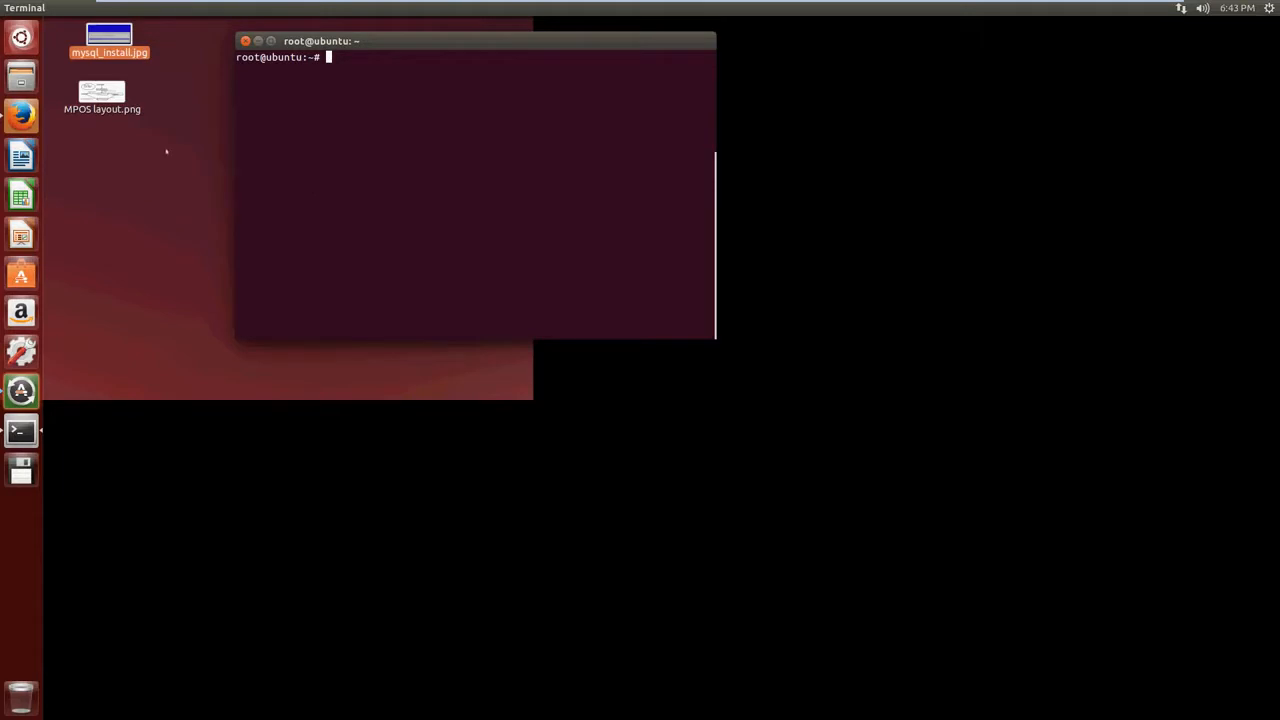
mouse_move(108, 132)
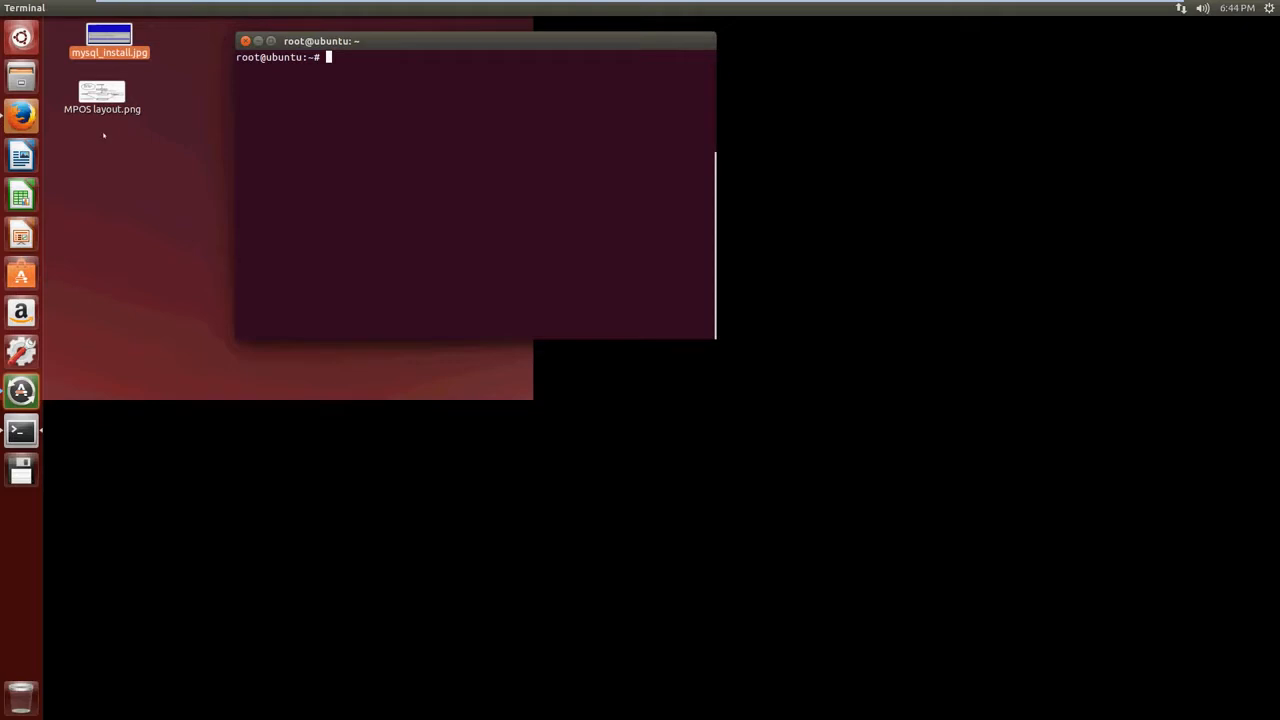
mouse_move(168, 158)
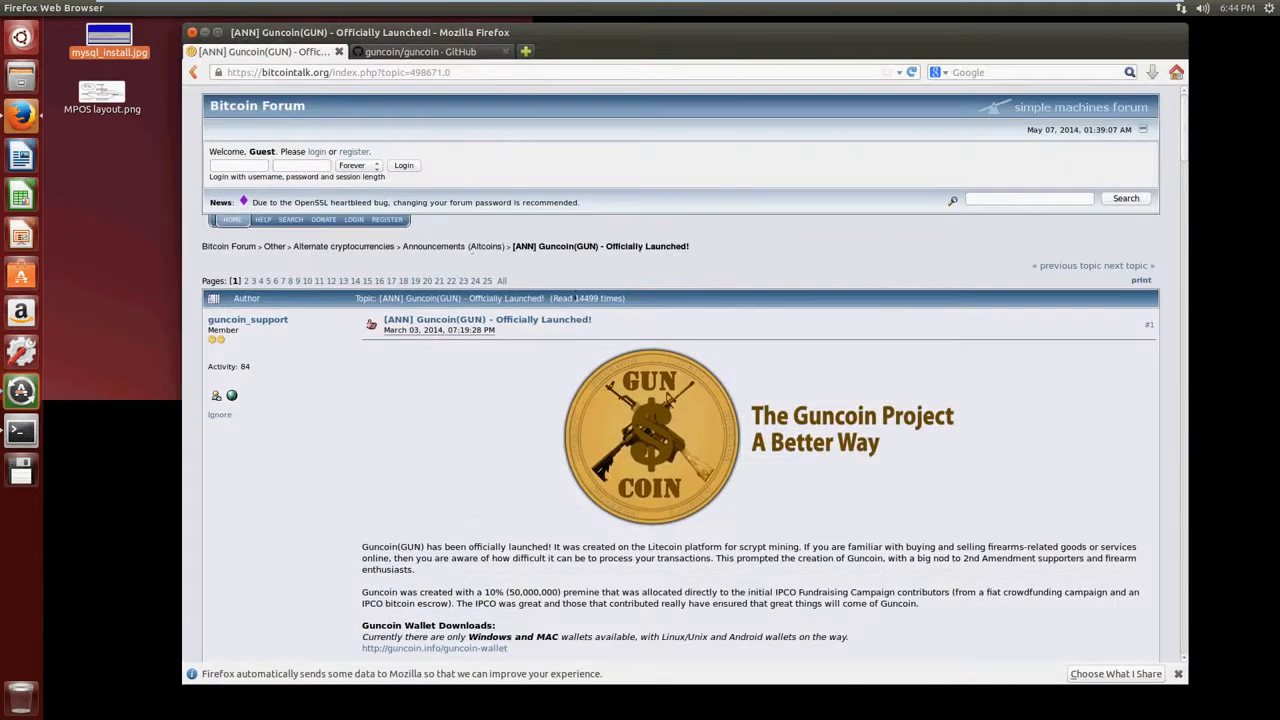
Copy the Guncoin GitHub source address from the Bitcoin Forum announcement thread
scroll("down", 3)
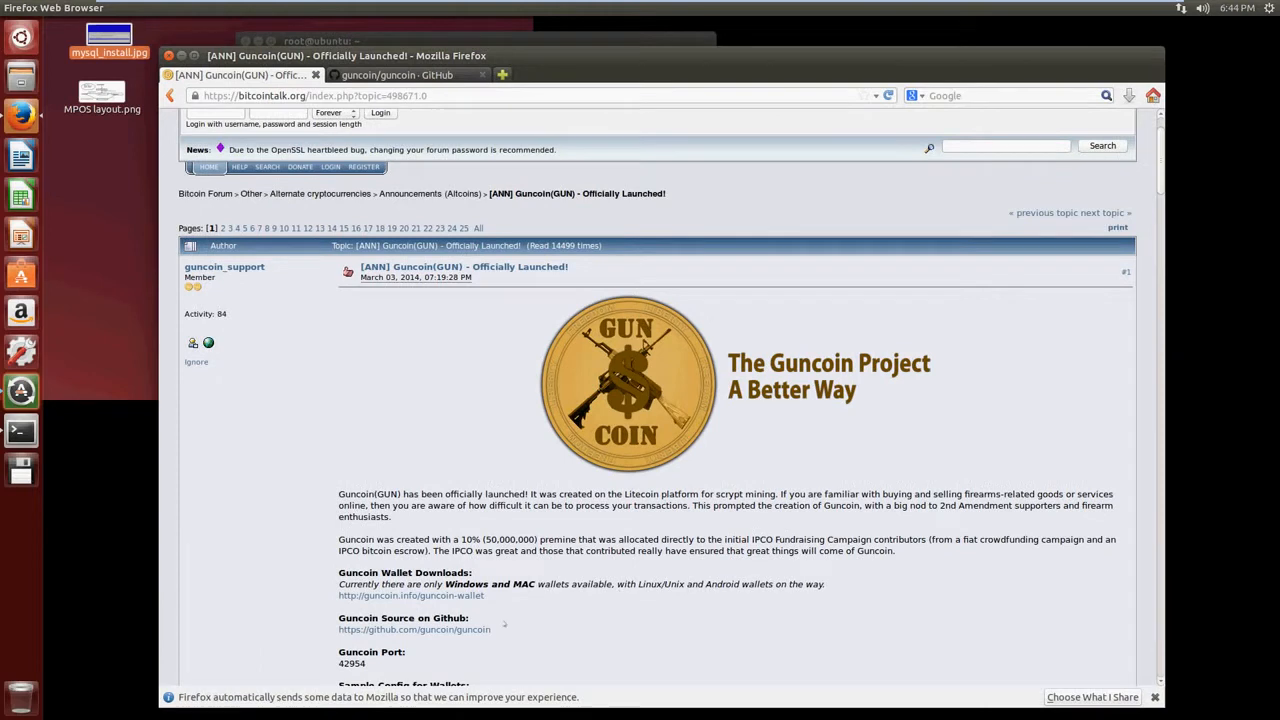
left_click_drag(338, 266, 490, 628)
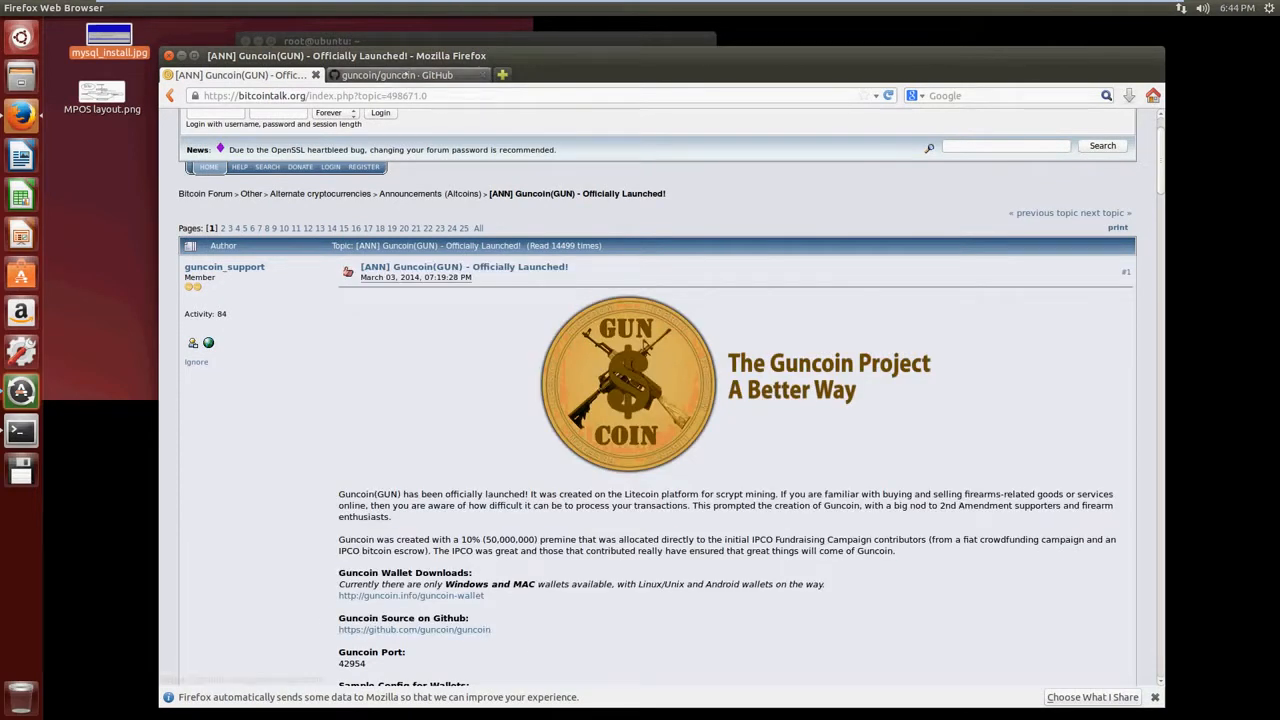
right_click(380, 96)
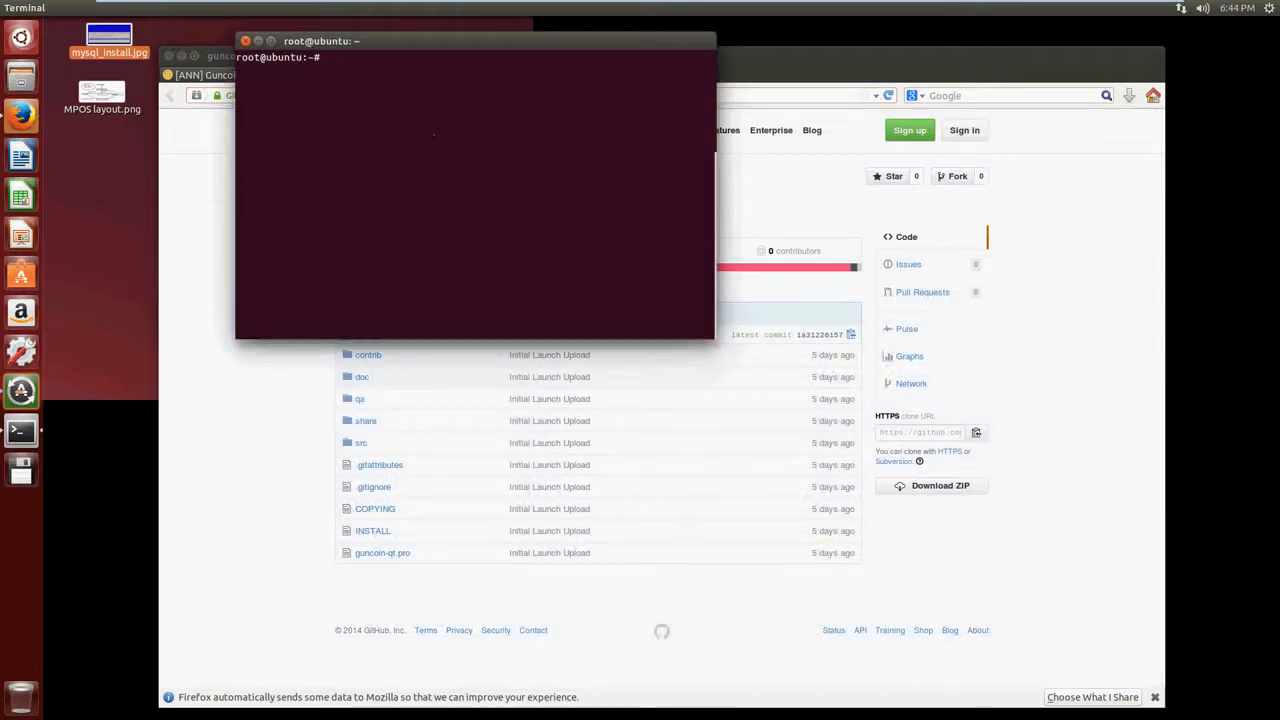
Attempt git clone of the Guncoin repository, then move into guncoin/src and list its files
type("git clone")
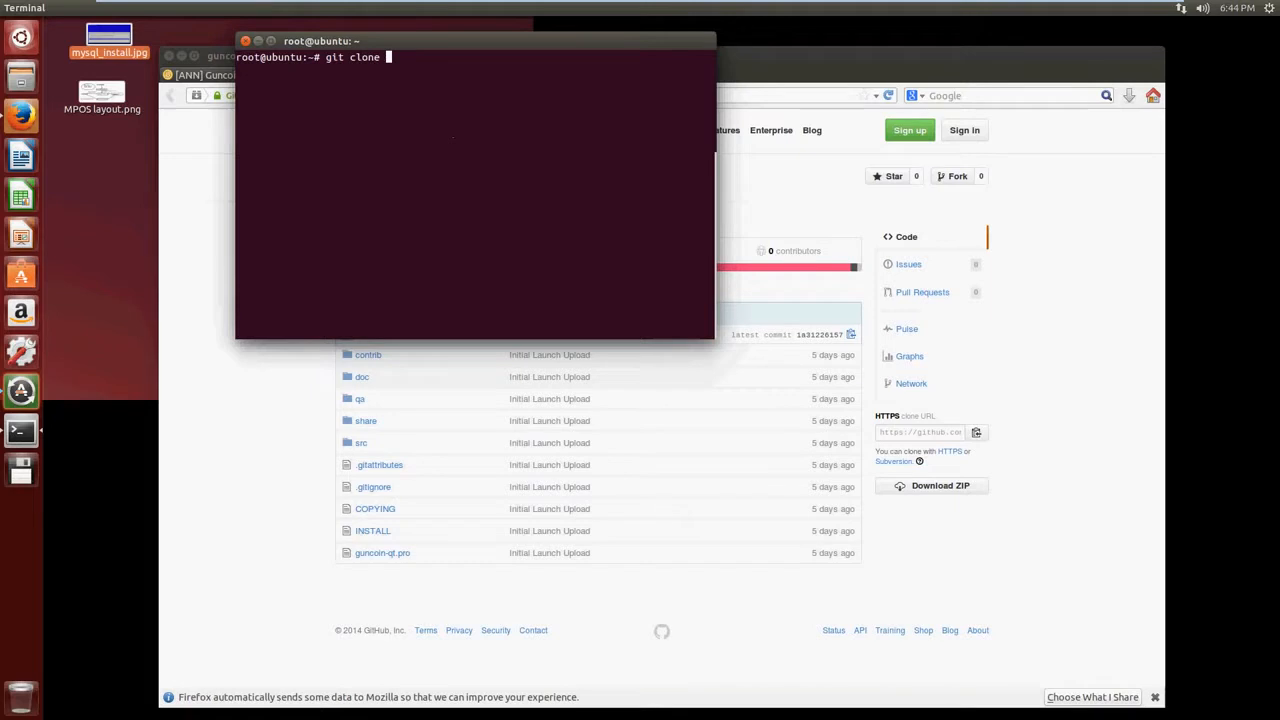
key("Return")
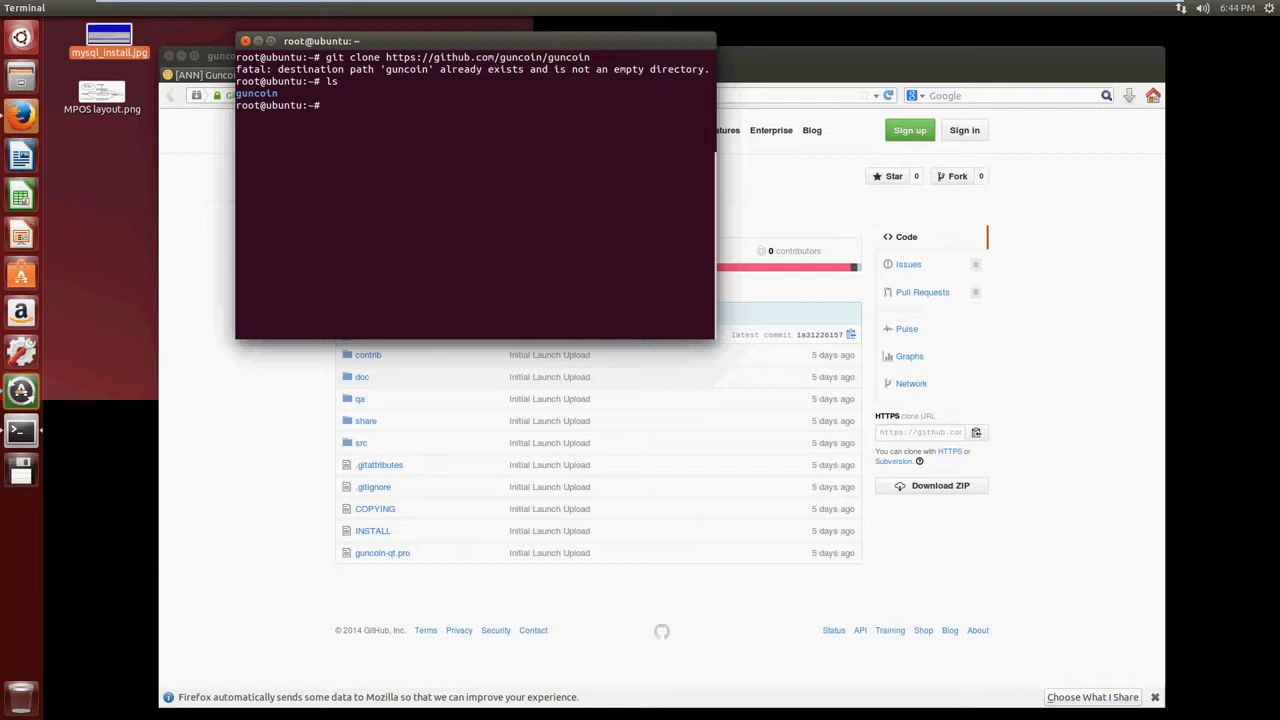
type("cd guncoin/")
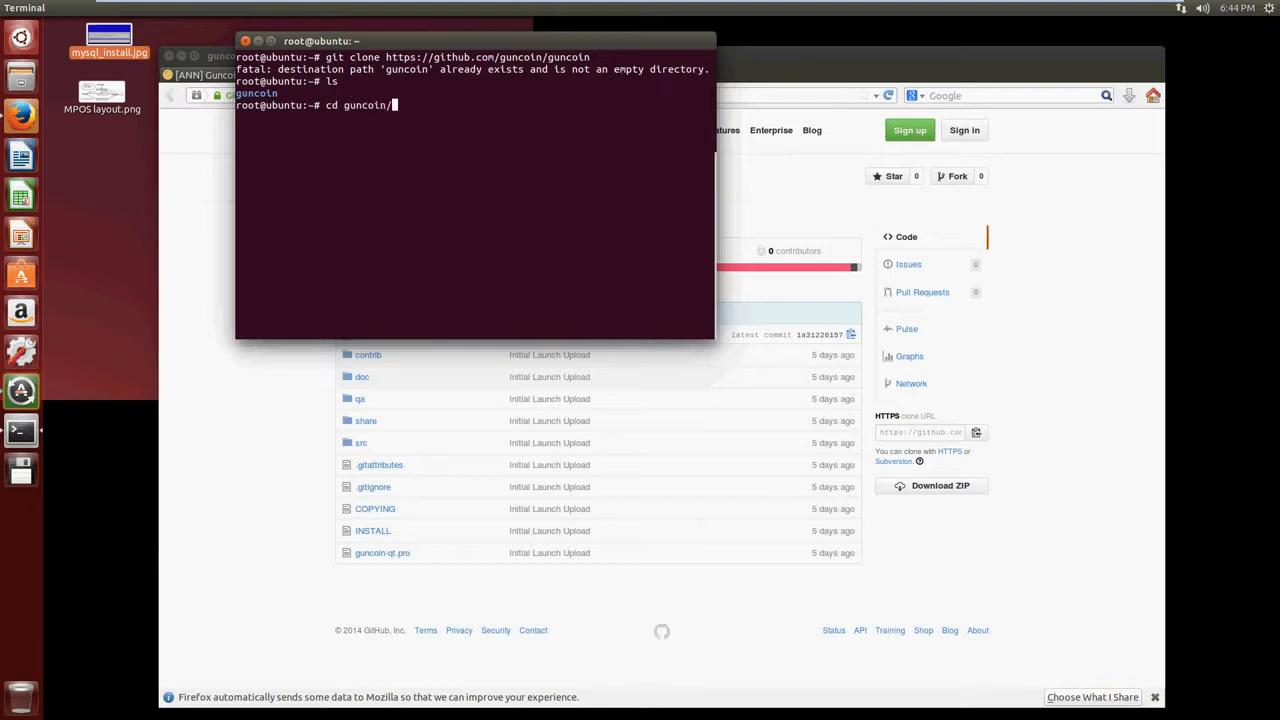
key("Return")
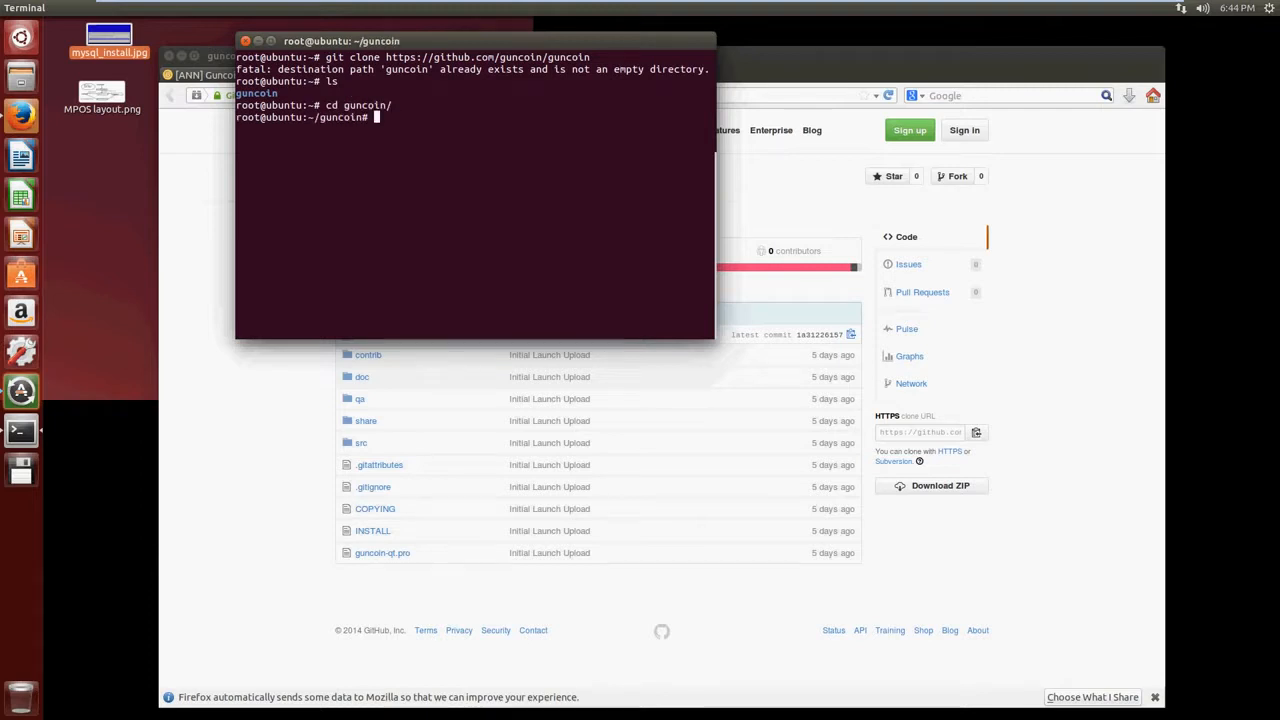
type("cd src")
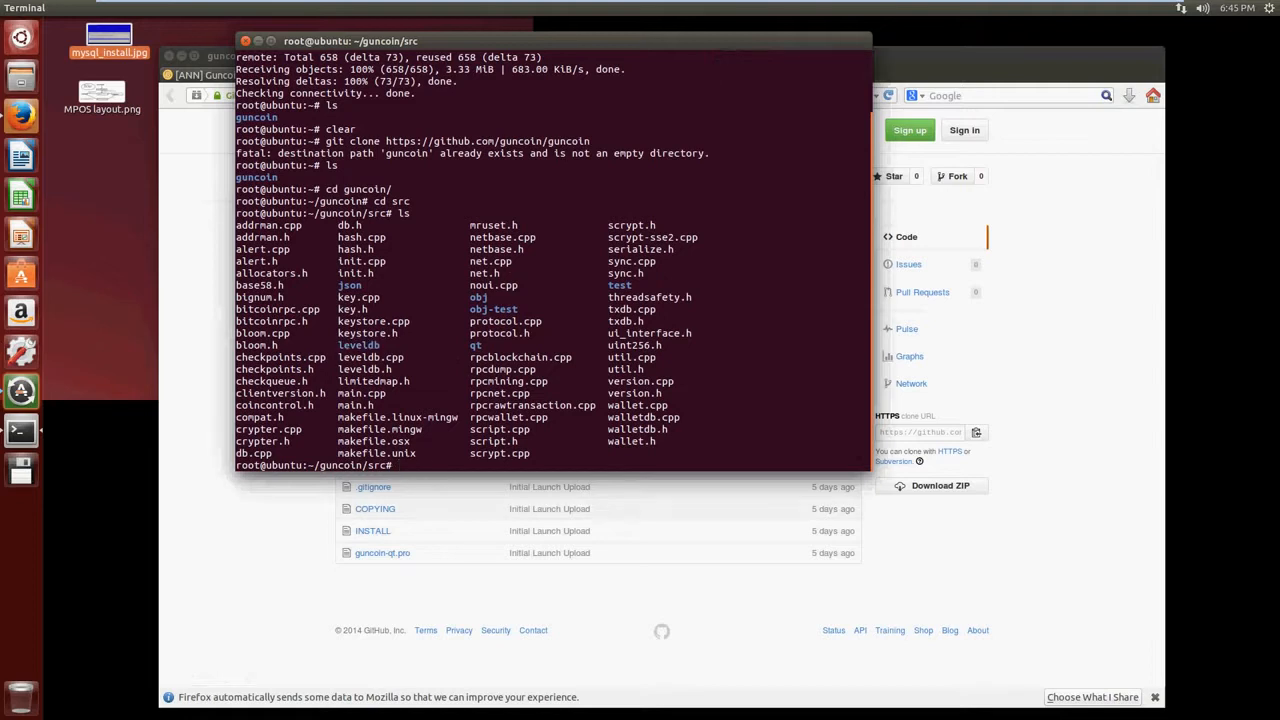
Make leveldb's build_detect_platform executable with chmod a+x and return to src
type("cd leveldb/")
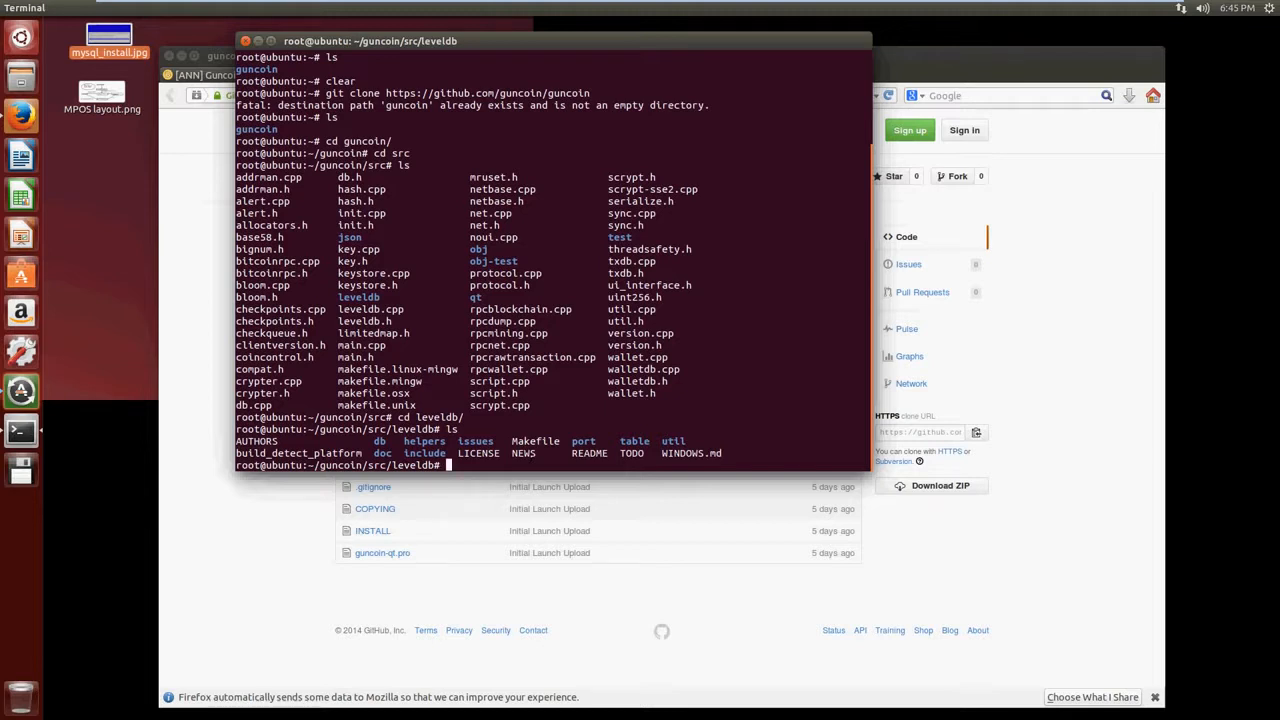
type("chmod")
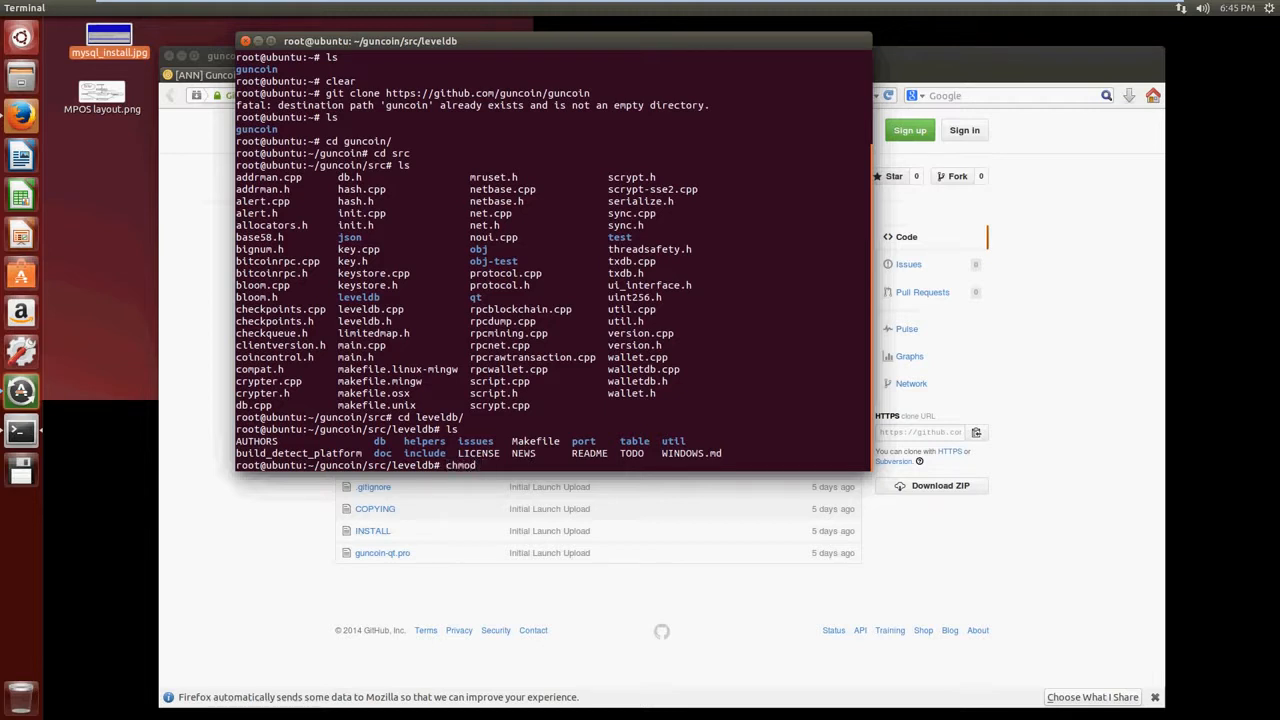
type("a+x")
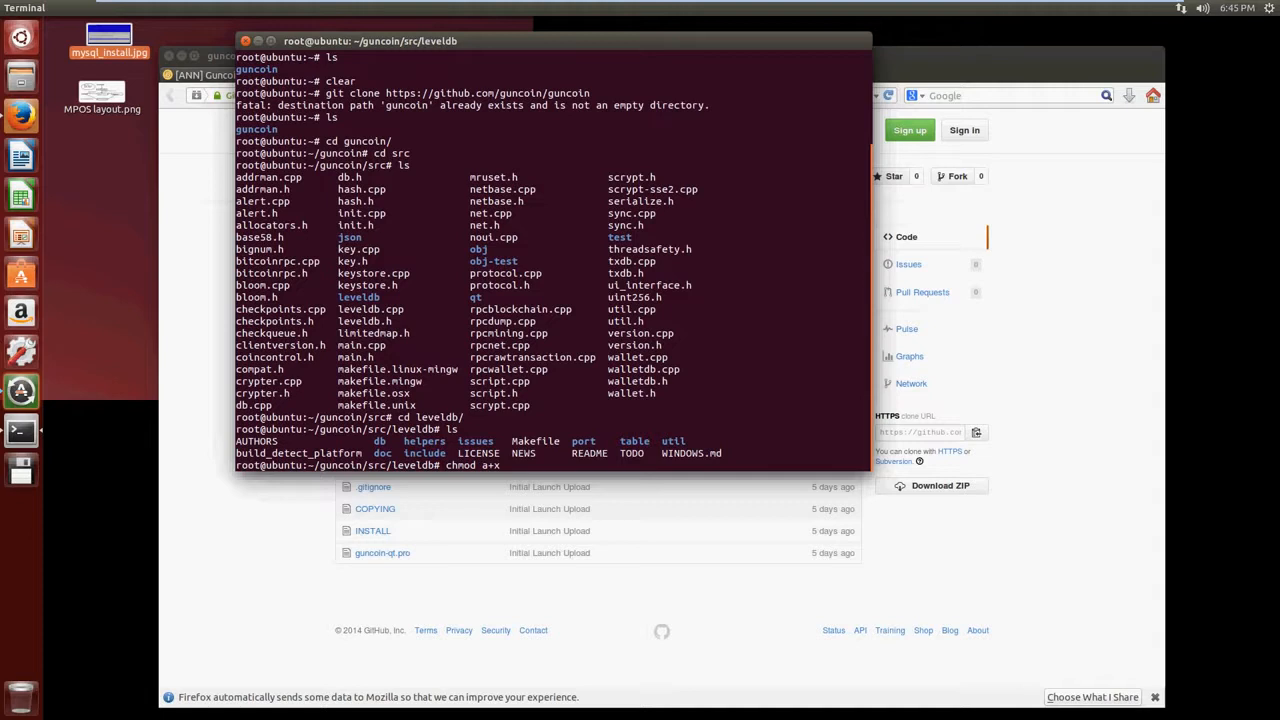
type("build_detect_platform")
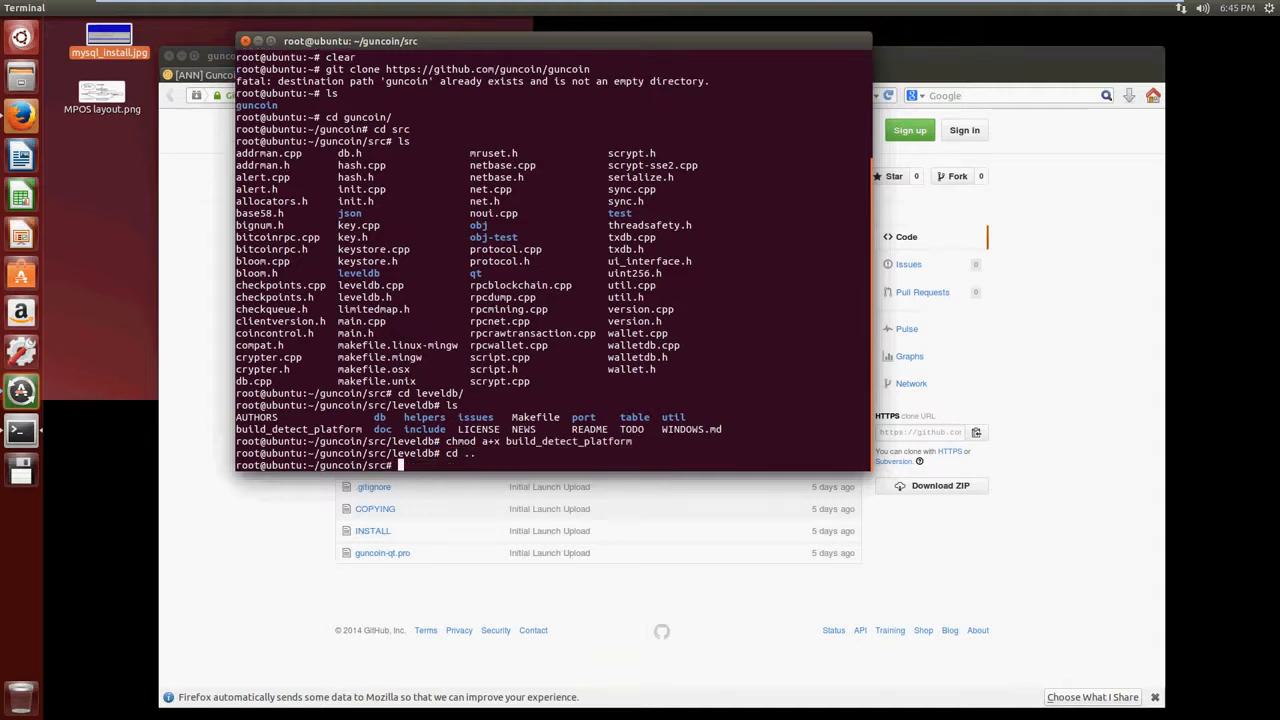
type("ls")
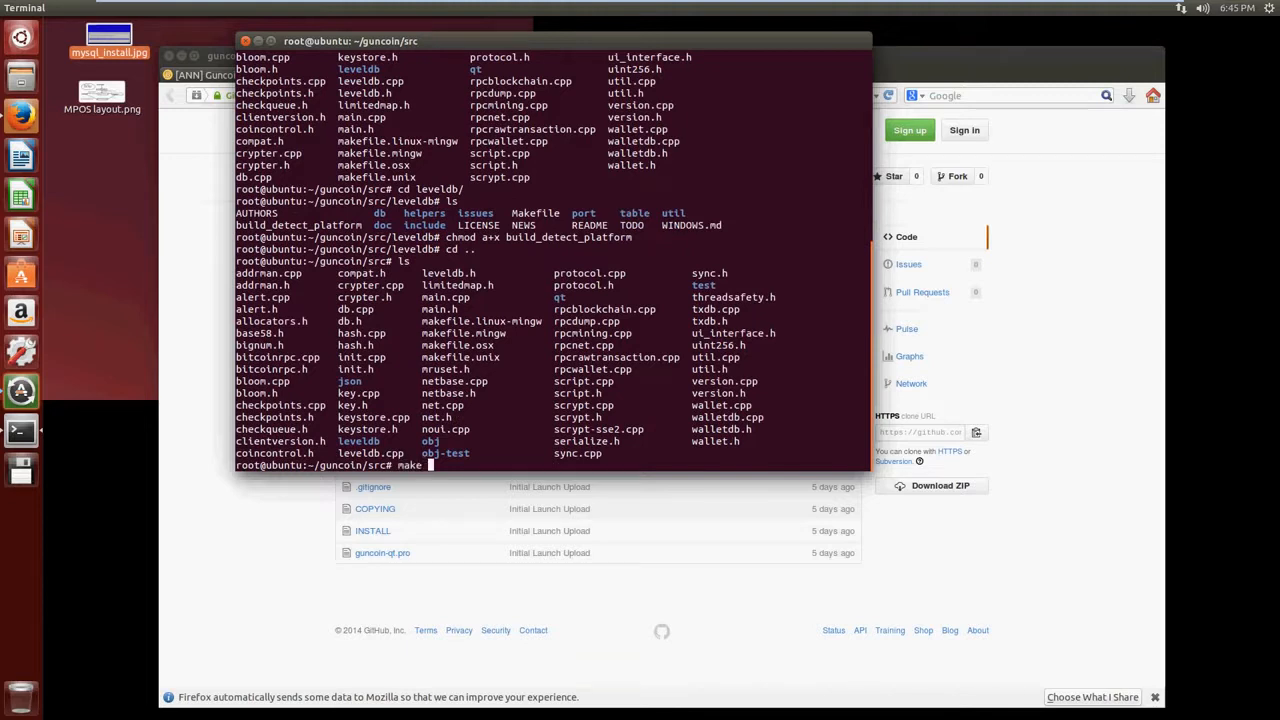
Compile guncoind with make -f makefile.unix
type("-f makefile.unix USE_UPNP")
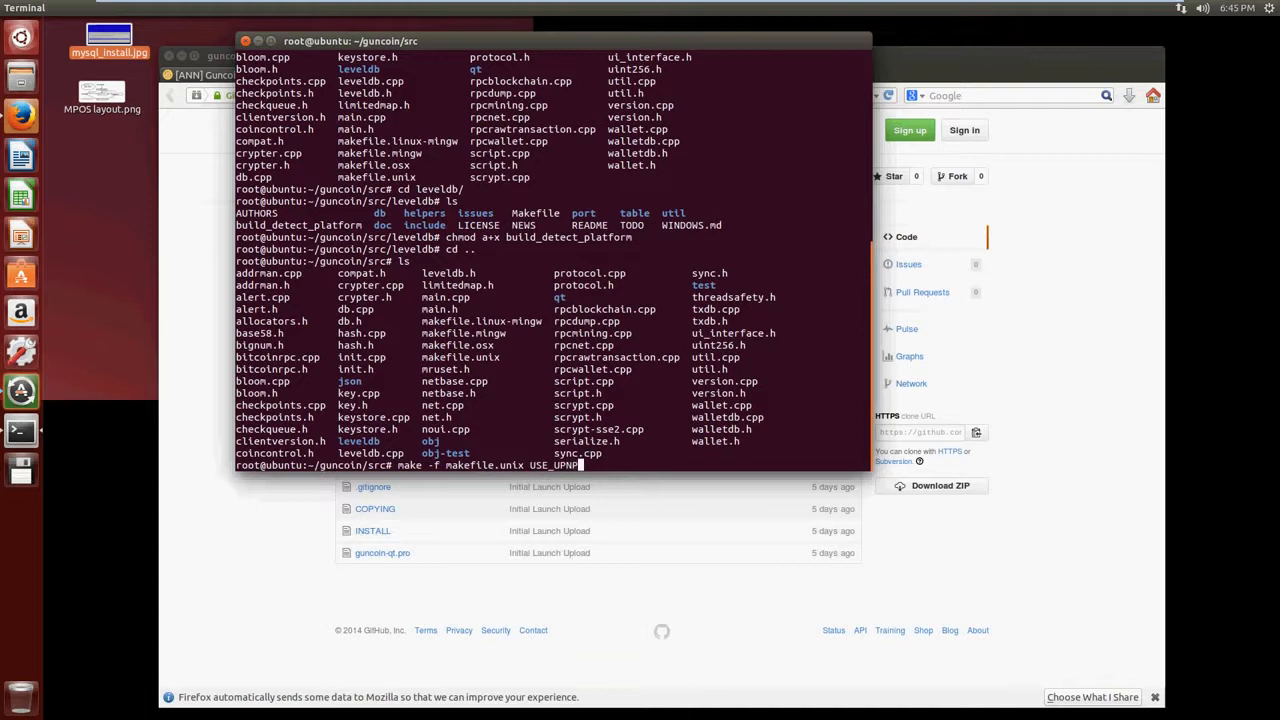
key("Return")
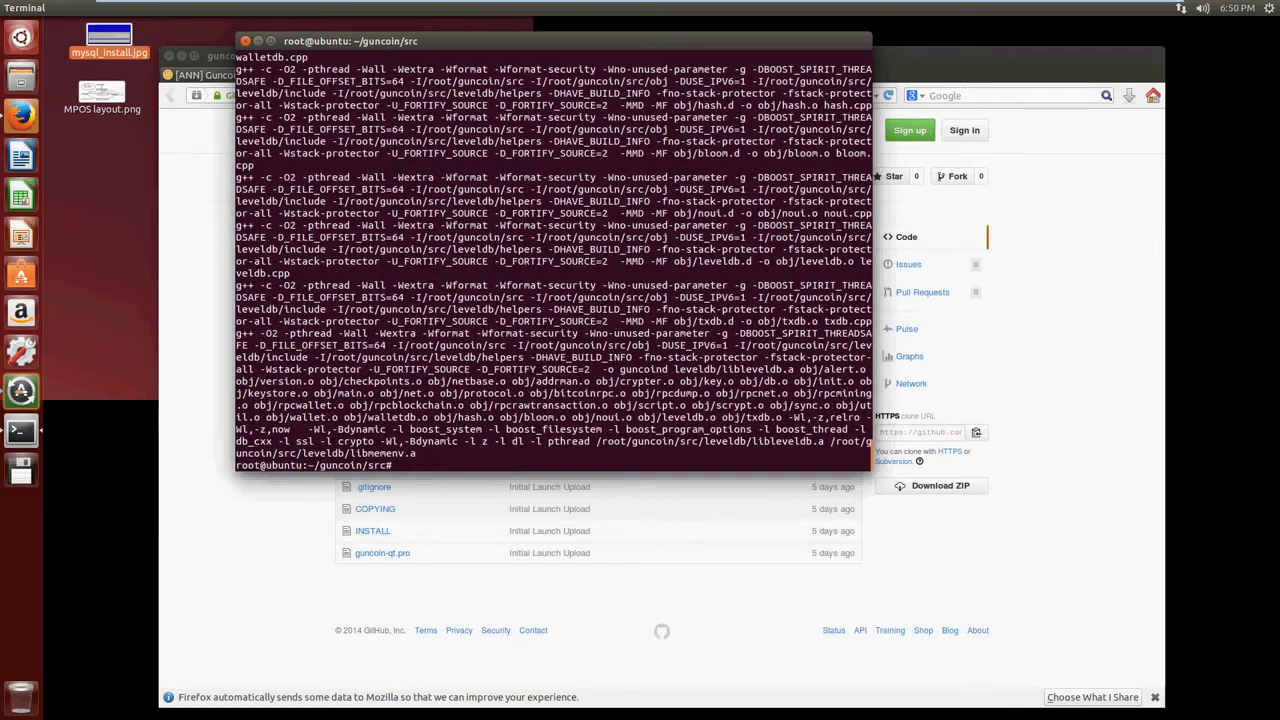
mouse_move(530, 456)
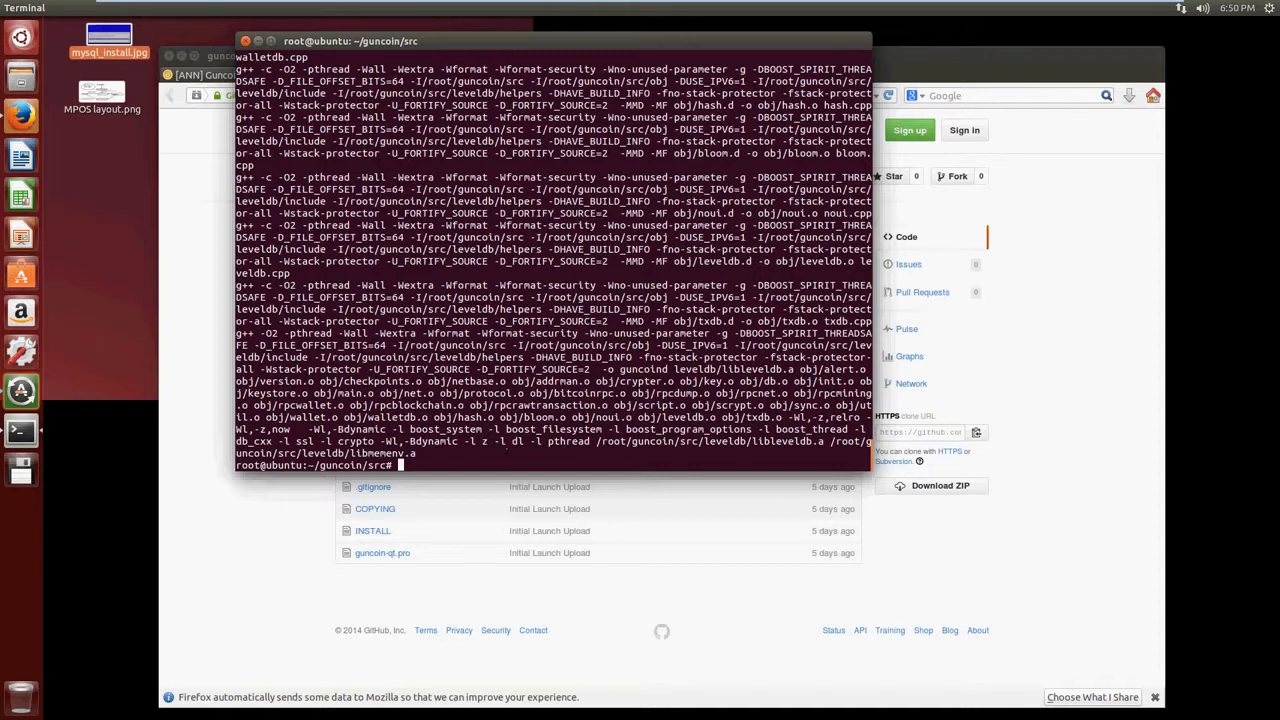
Run ./guncoind to see the rpcpassword error, then move into the .guncoin folder
type("./guncoind")
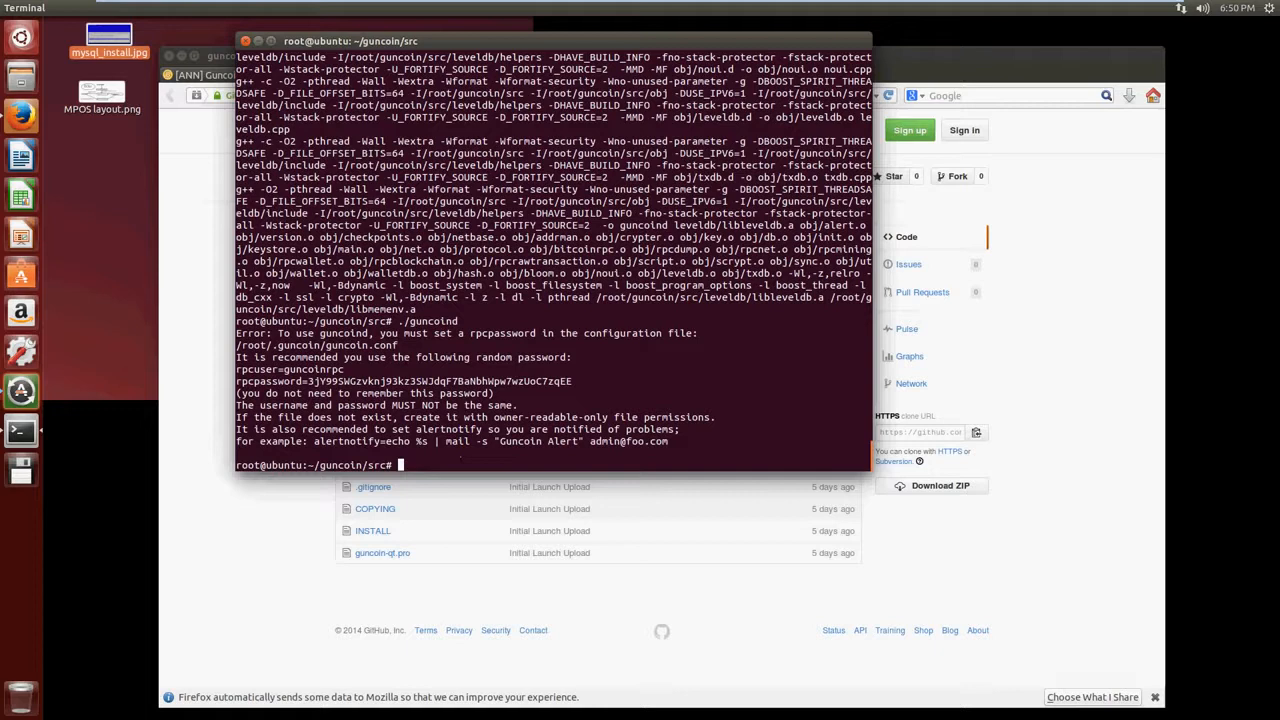
type("cd -")
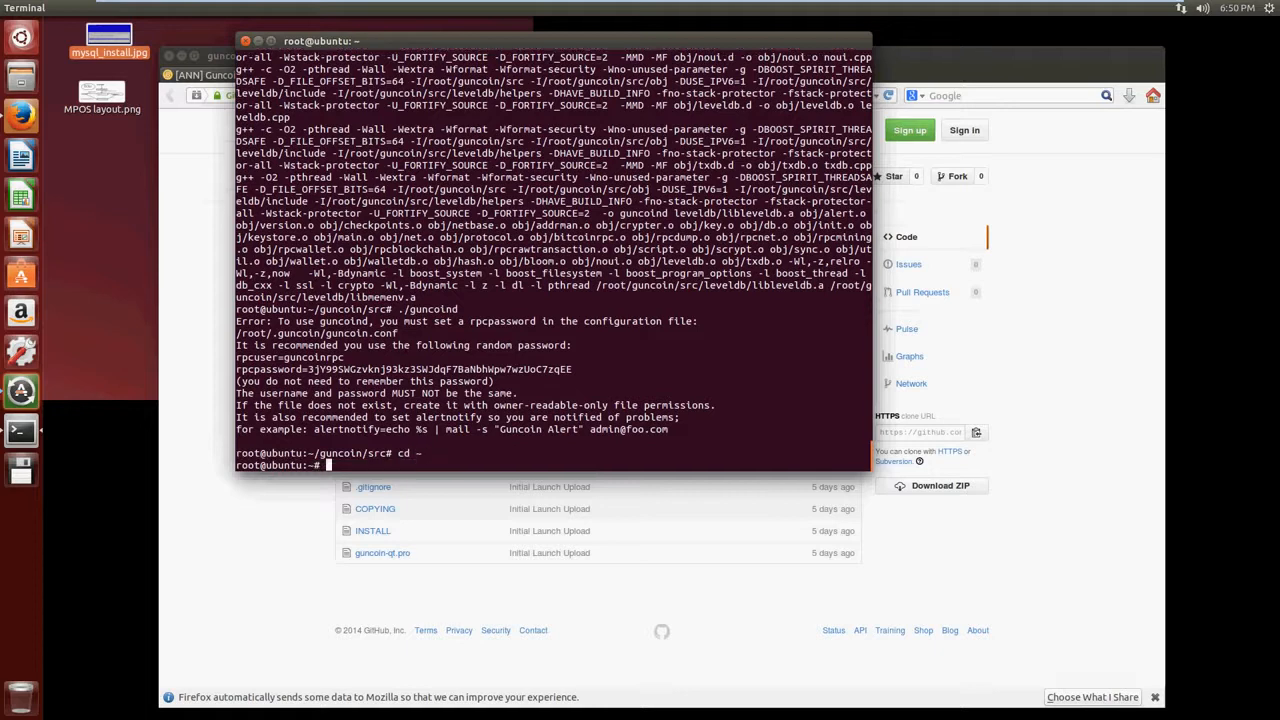
type("cd .g")
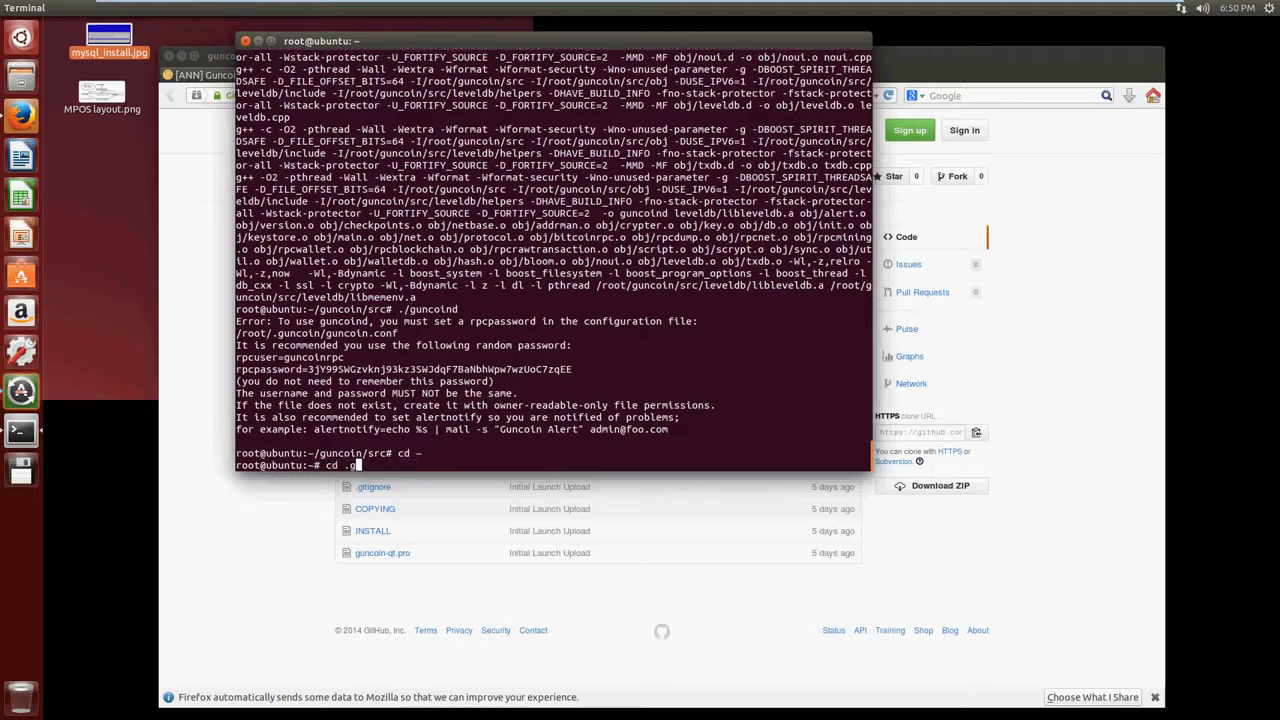
key("Return")
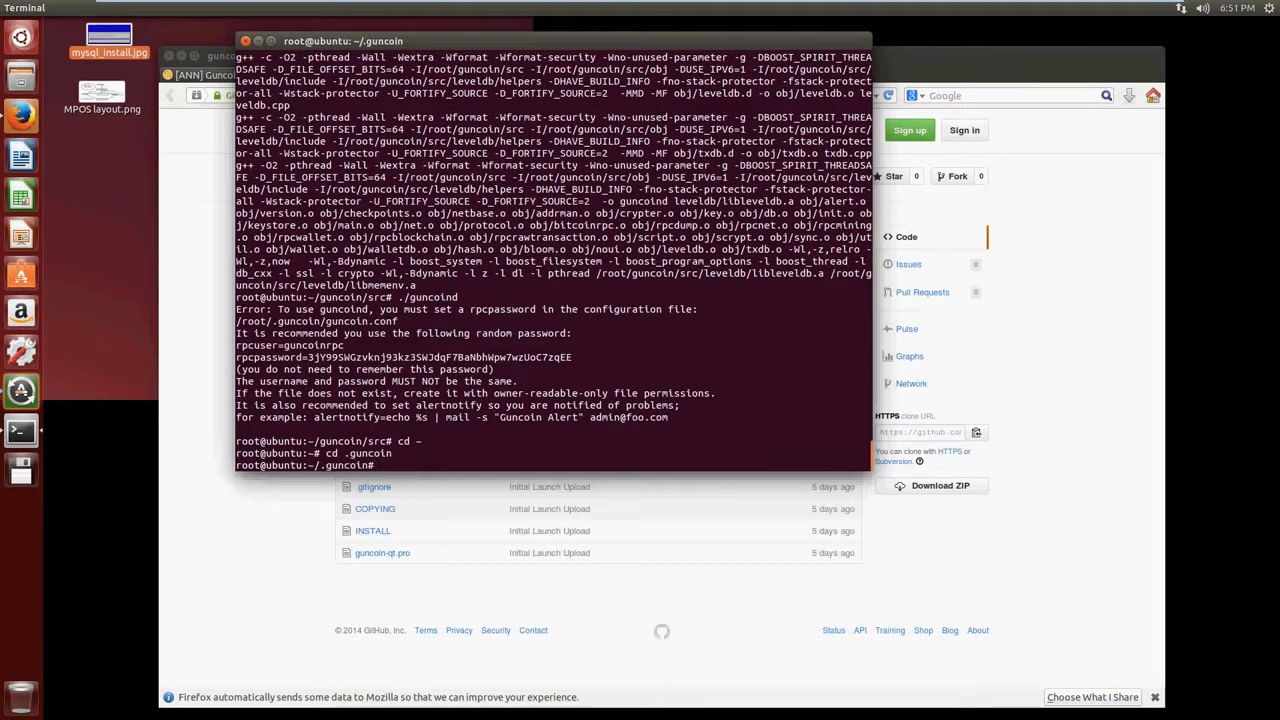
double_click(340, 320)
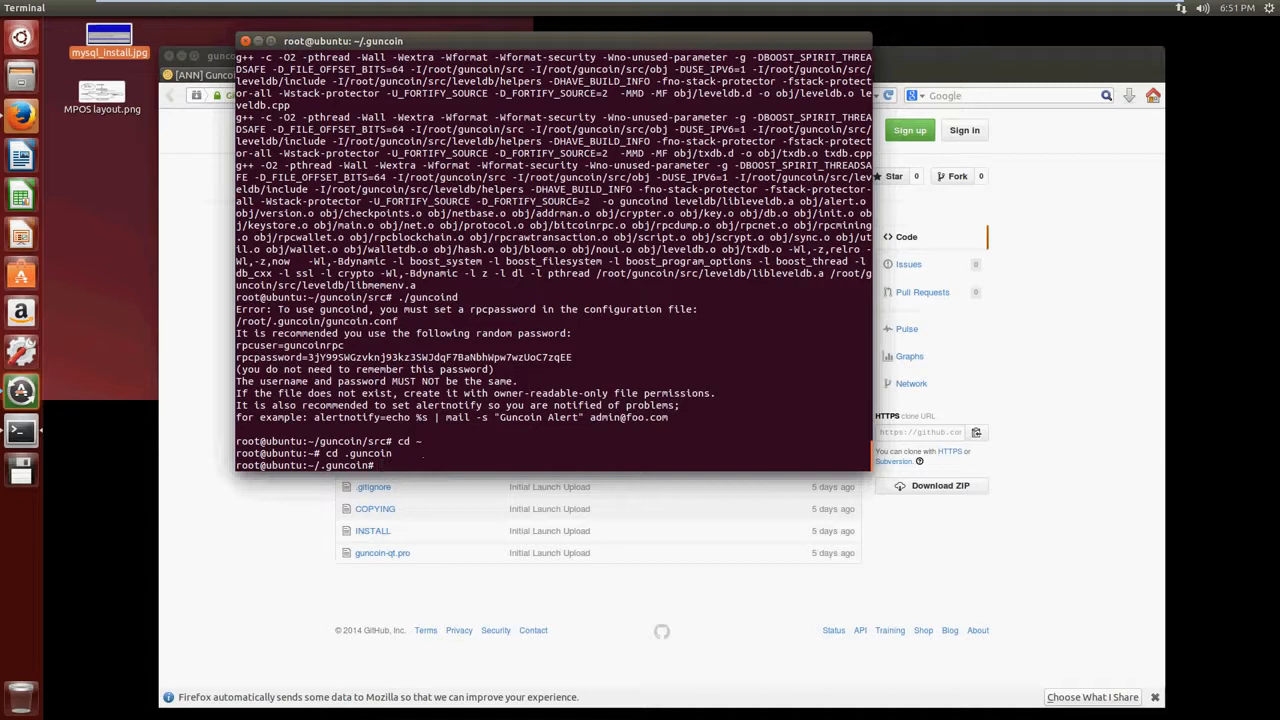
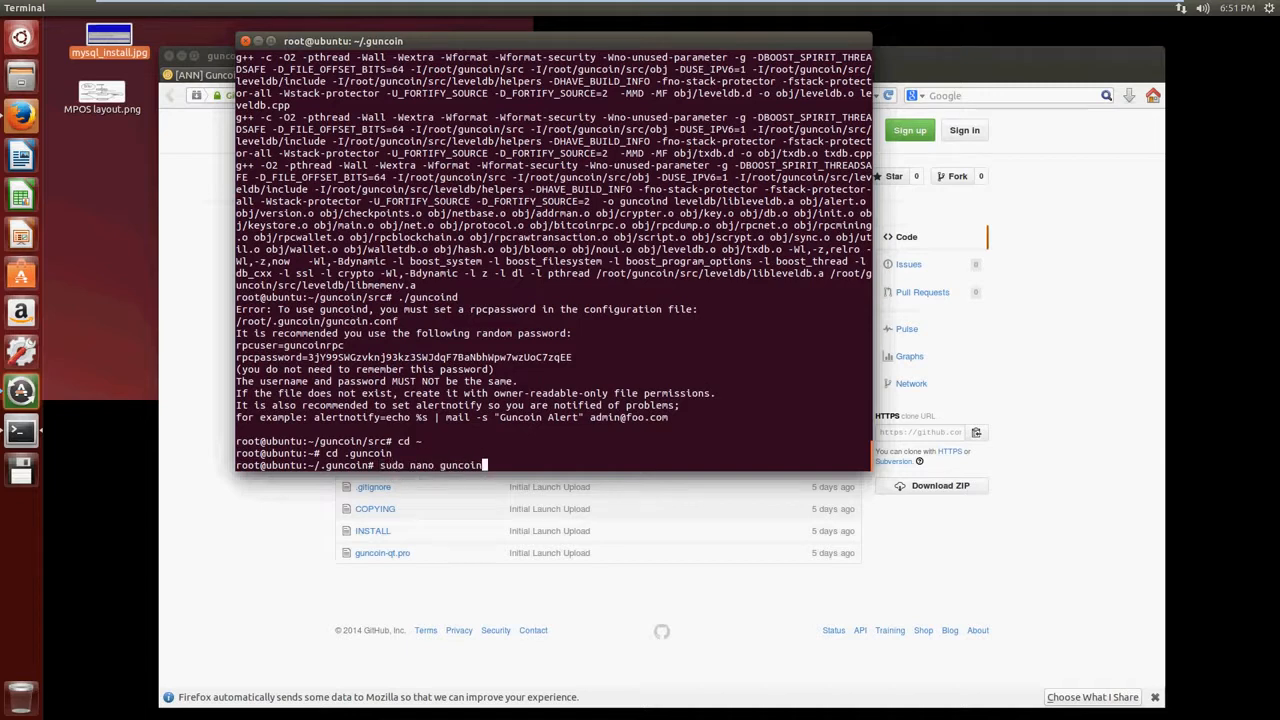
Edit guncoin.conf in sudo nano, adding listen=1, server=1 and daemon=1
key("Return")
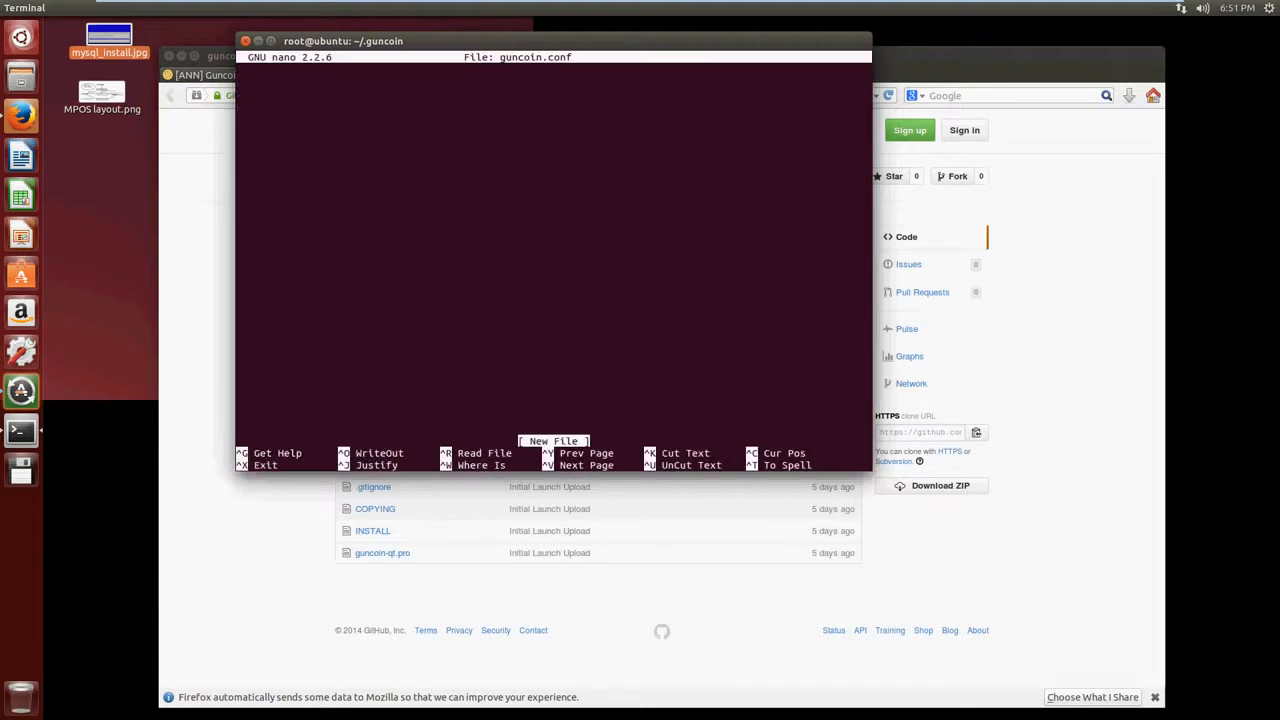
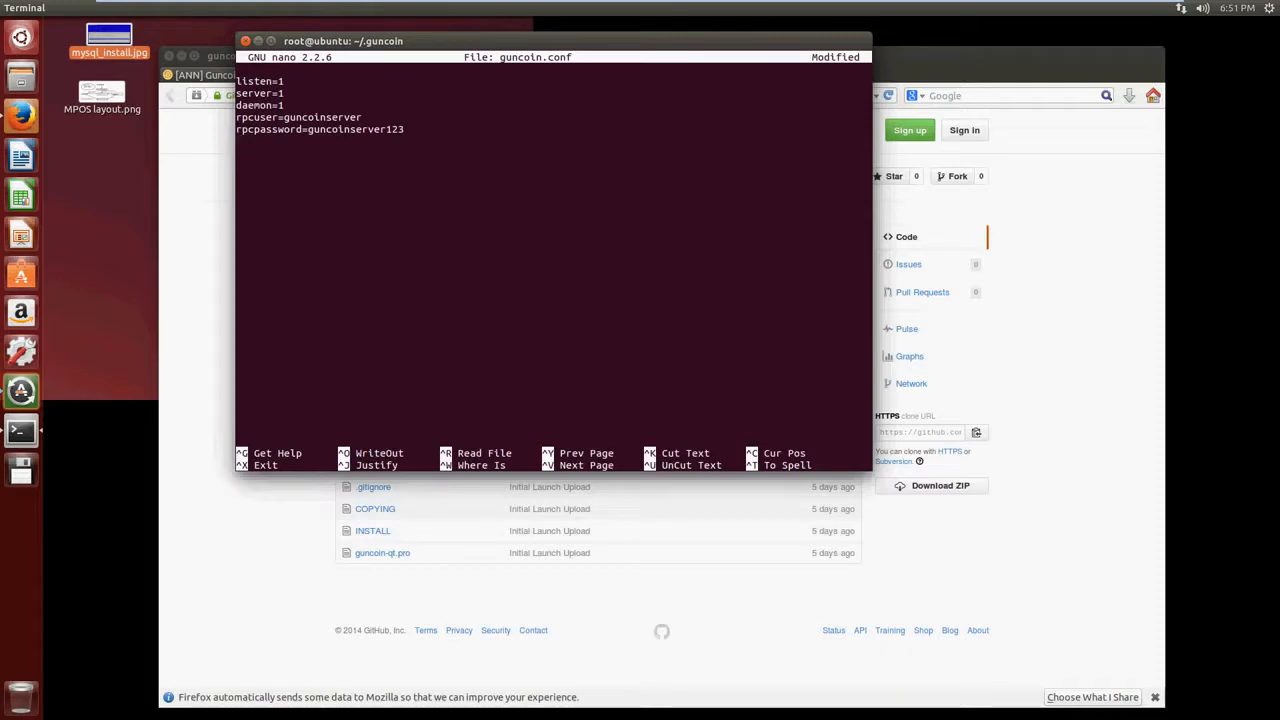
key("Return")
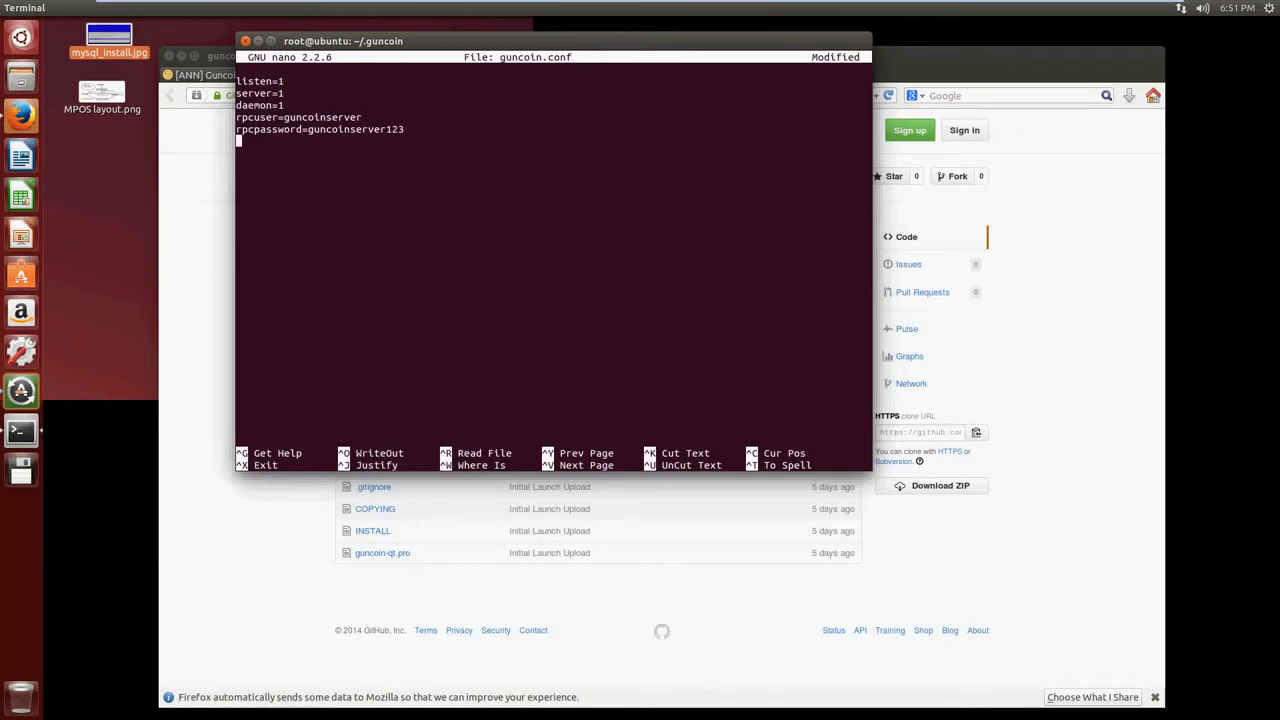
Add rpcport=10456 and rpcallowip=127.0.0.1 and write the file
type("rpc")
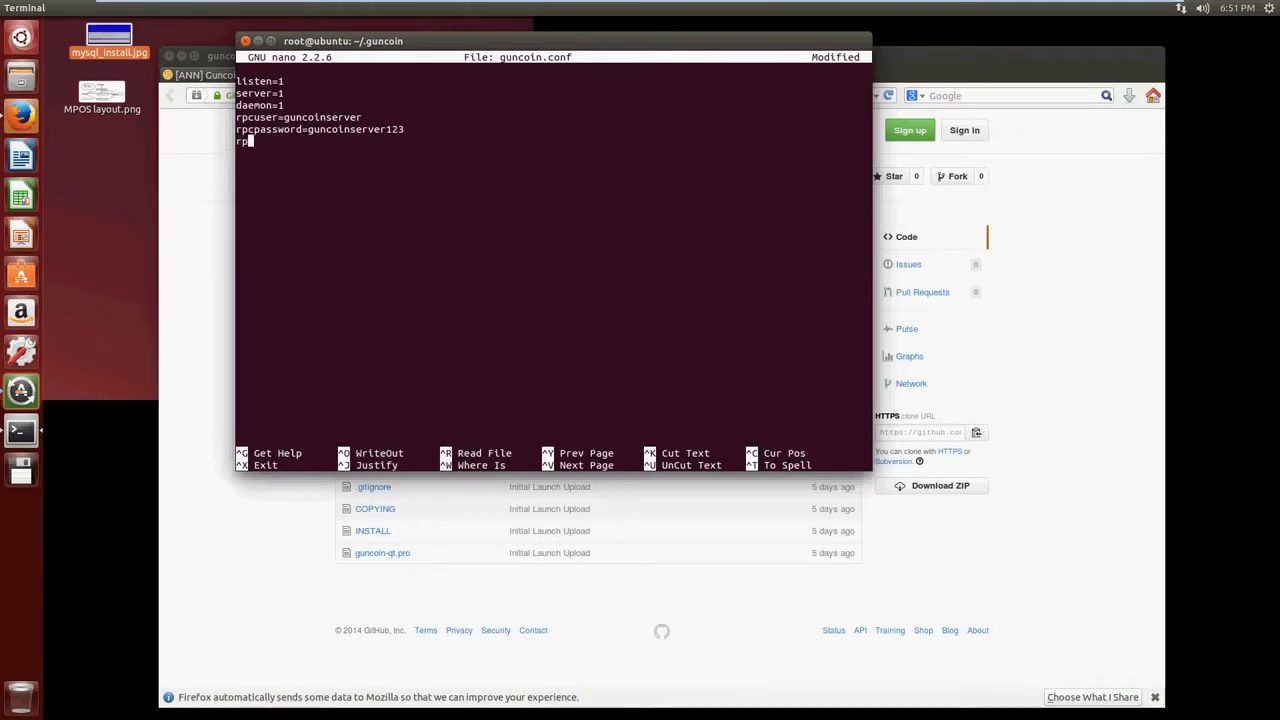
type("cport=10456")
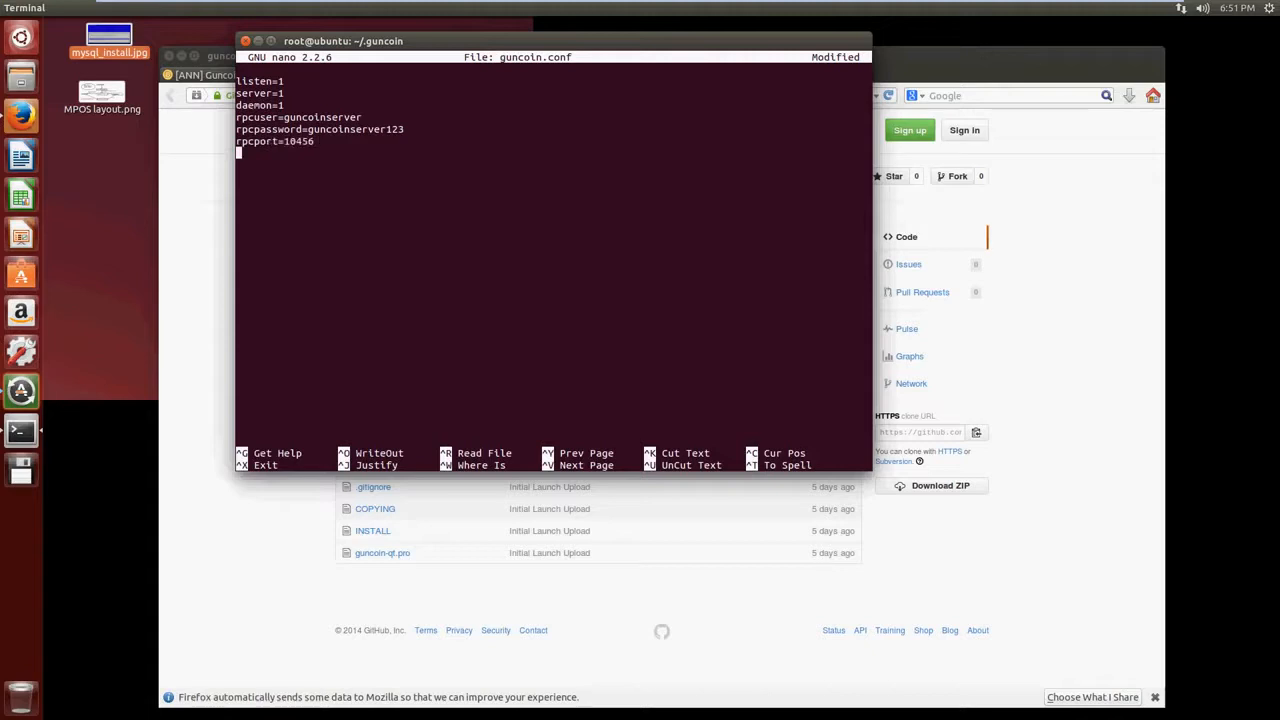
type("rpcallowip")
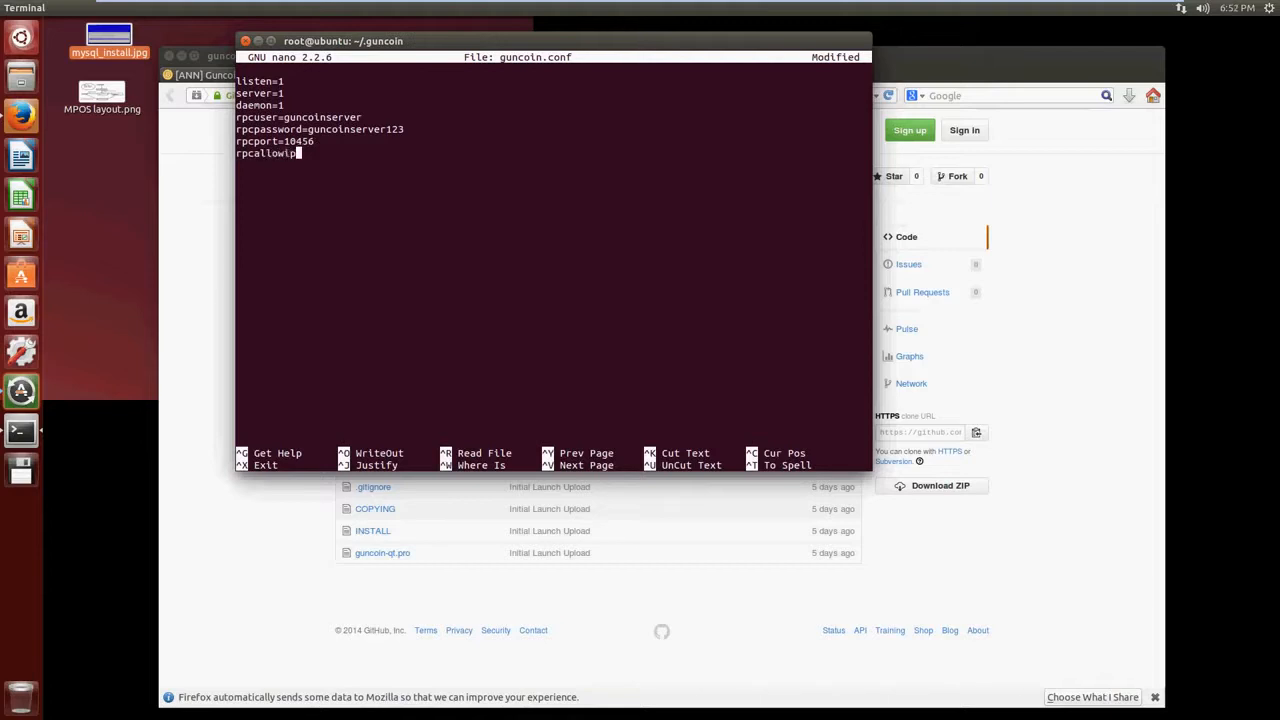
type("=")
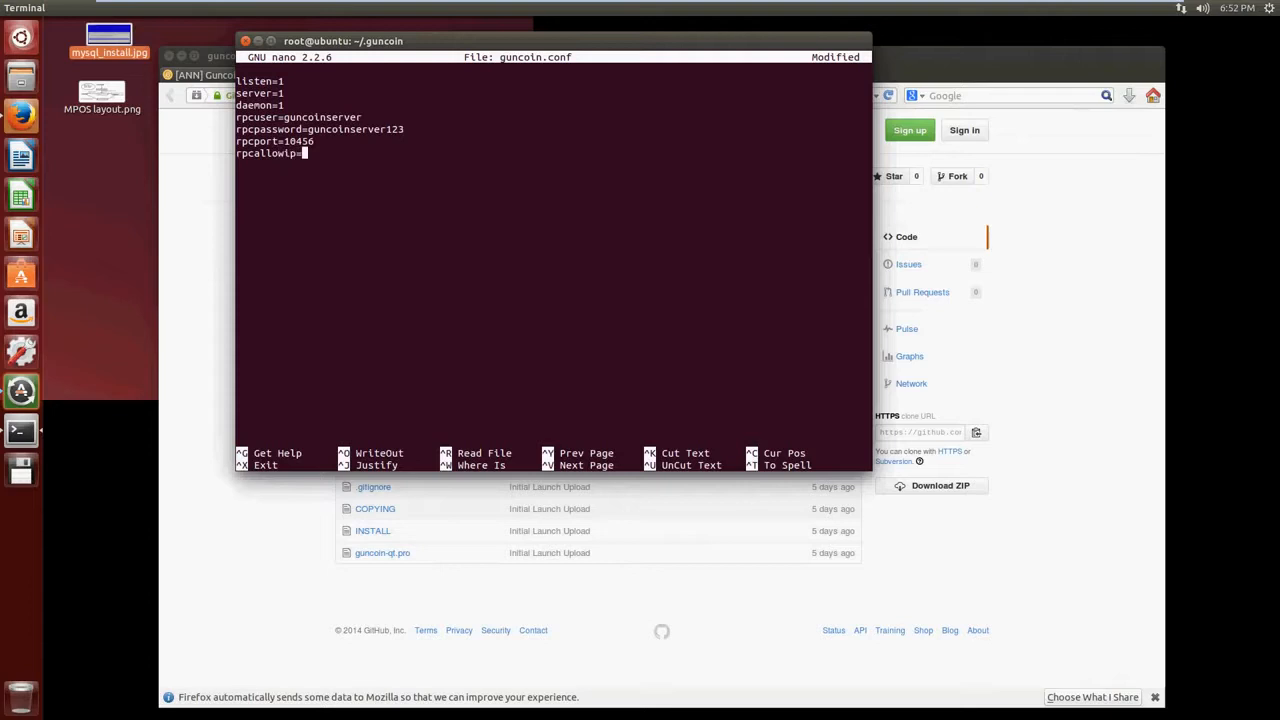
type("127.")
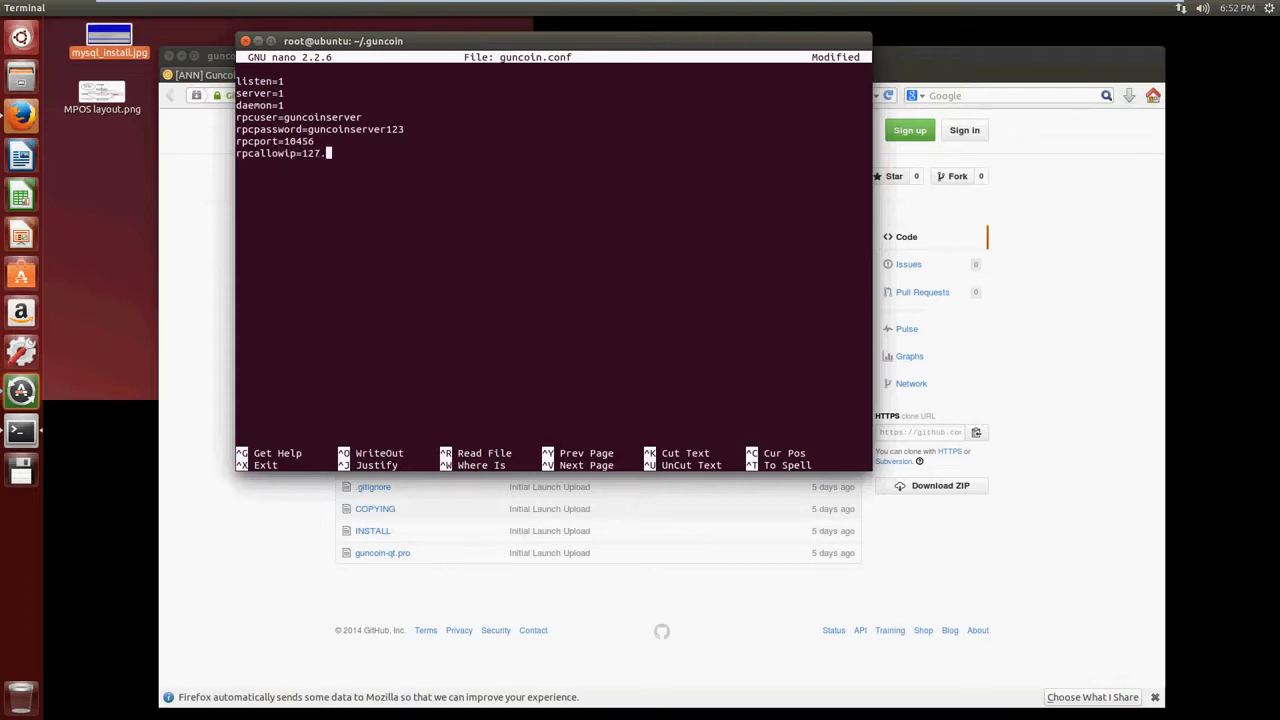
type("0.0.1")
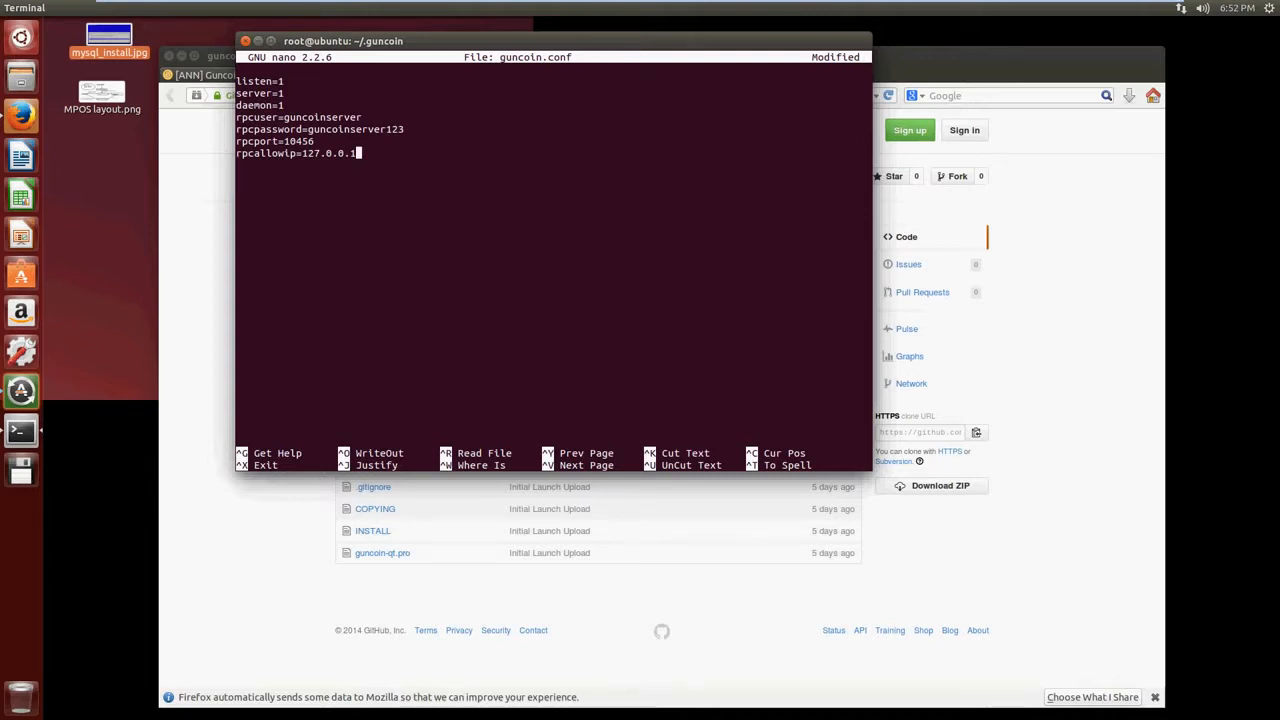
key("ctrl+o")
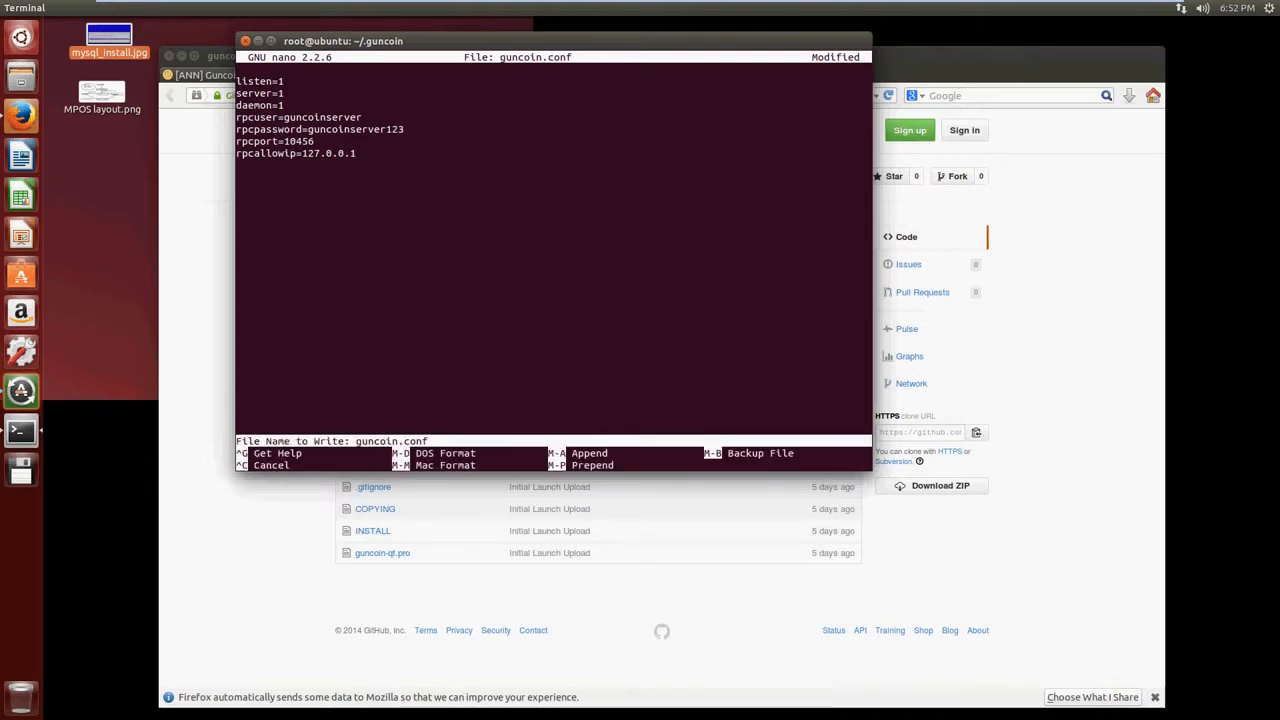
Confirm saving guncoin.conf, return to guncoin/src and launch ./guncoind
key("Return")
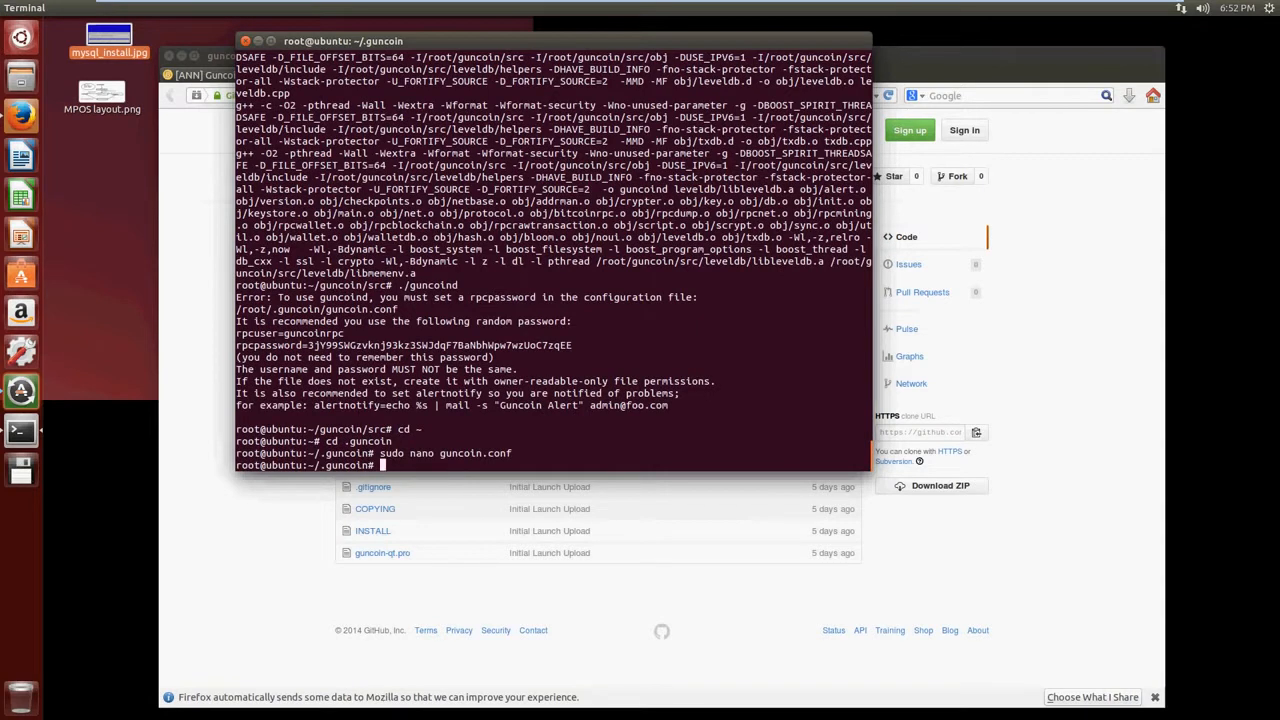
type("cd ..")
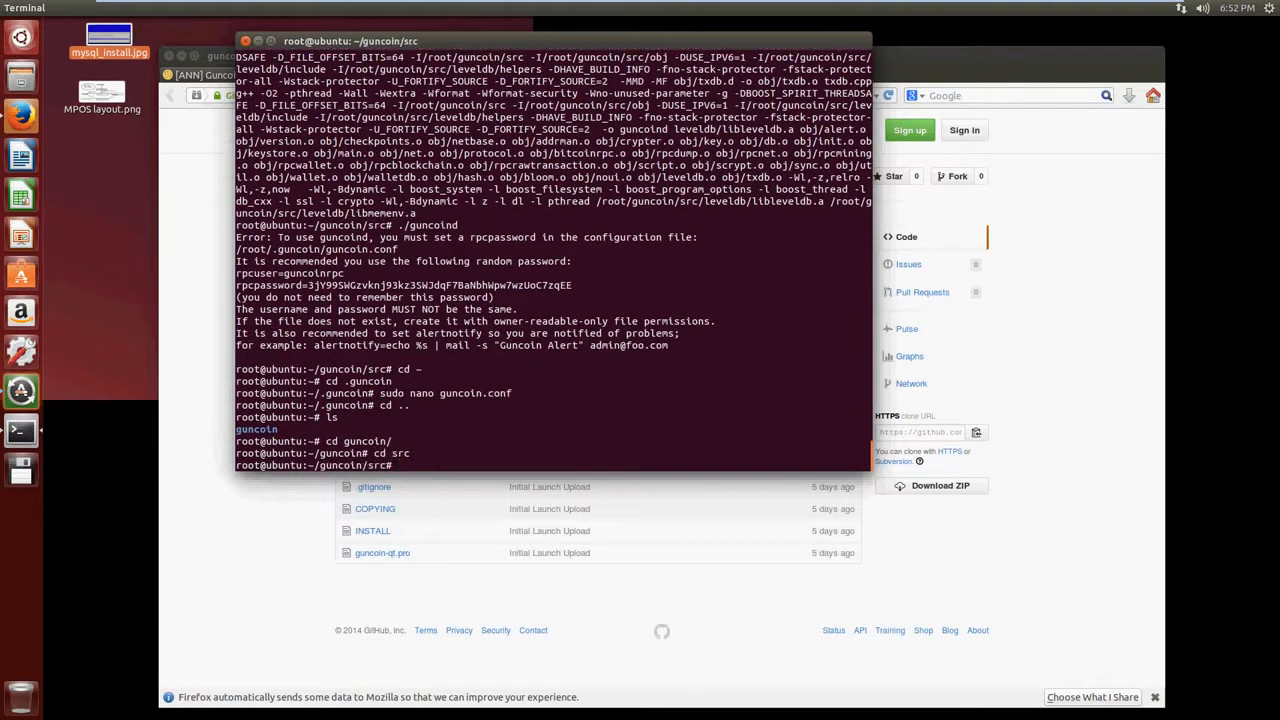
type("./guncoin")
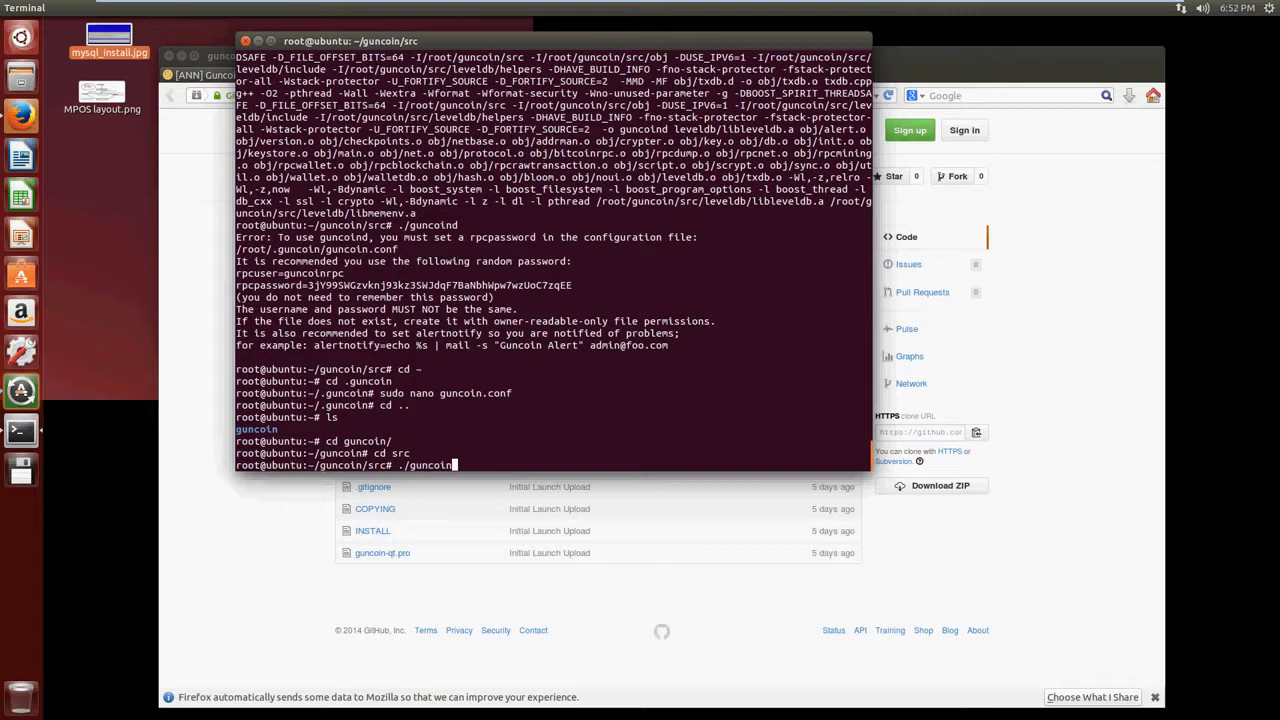
key("Return")
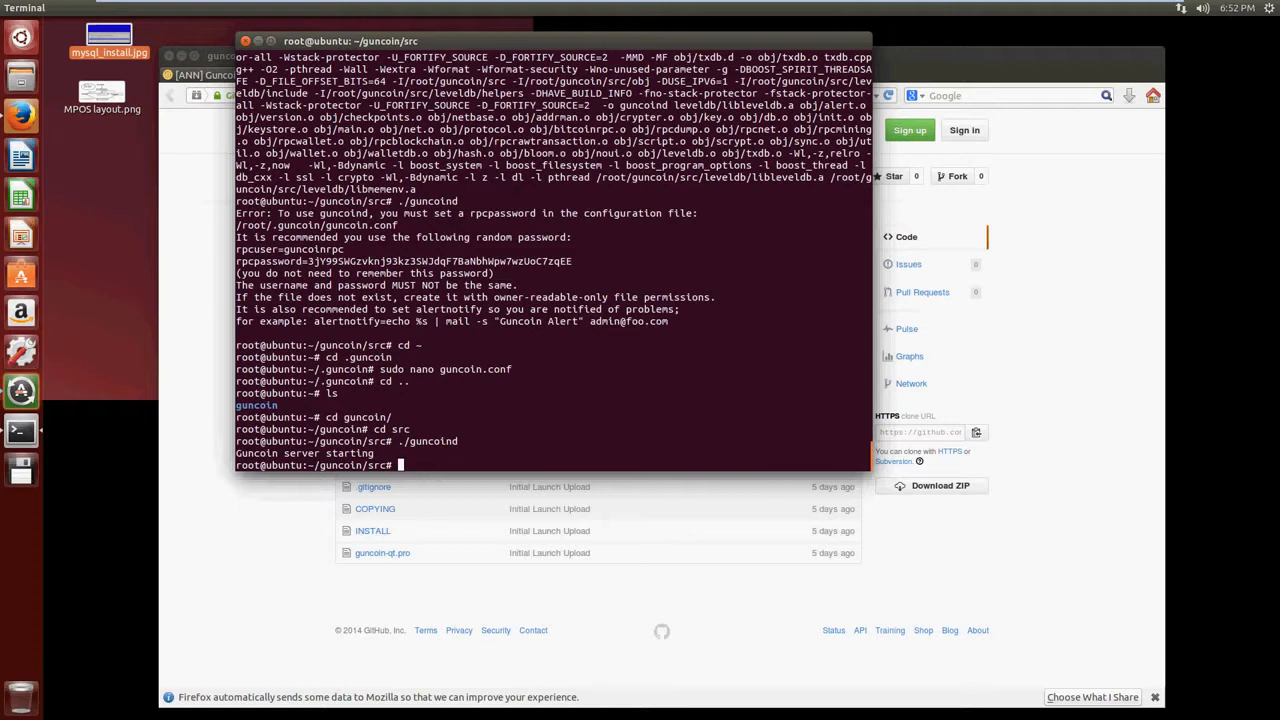
Check with ps -ef | grep guncoin that ./guncoind is running
type("ps -ef | grep guncoin")
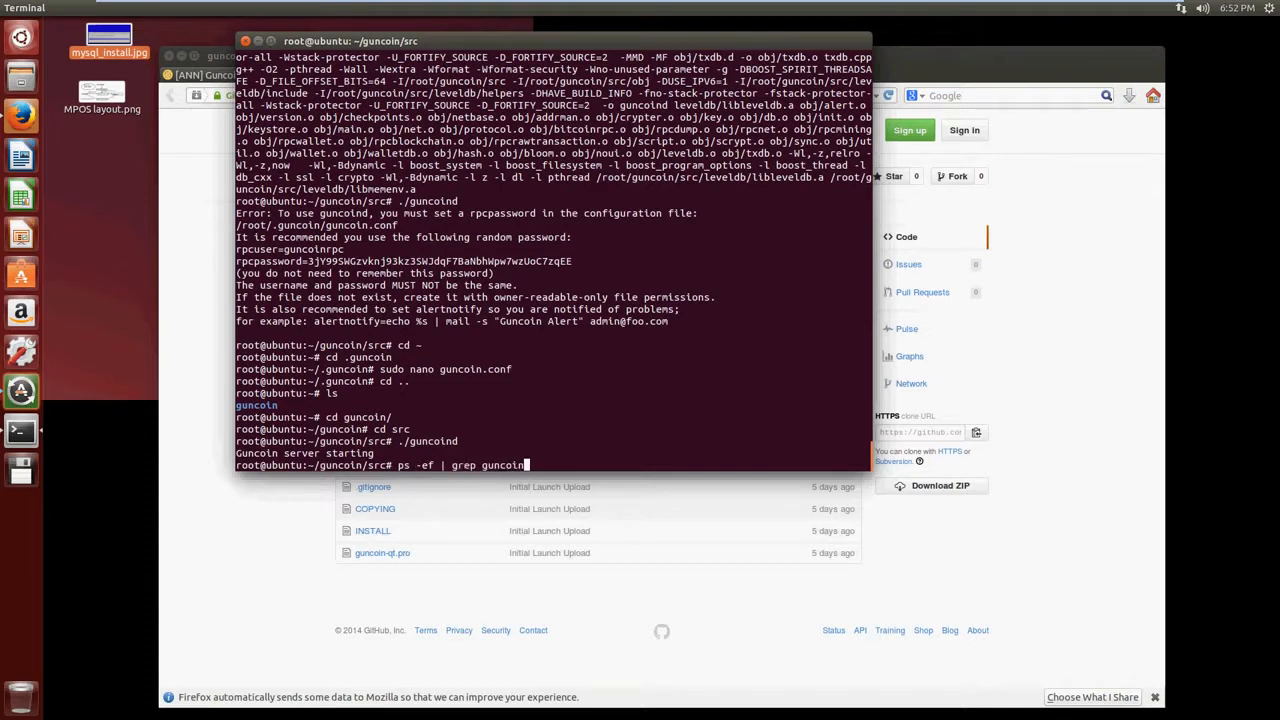
key("Return")
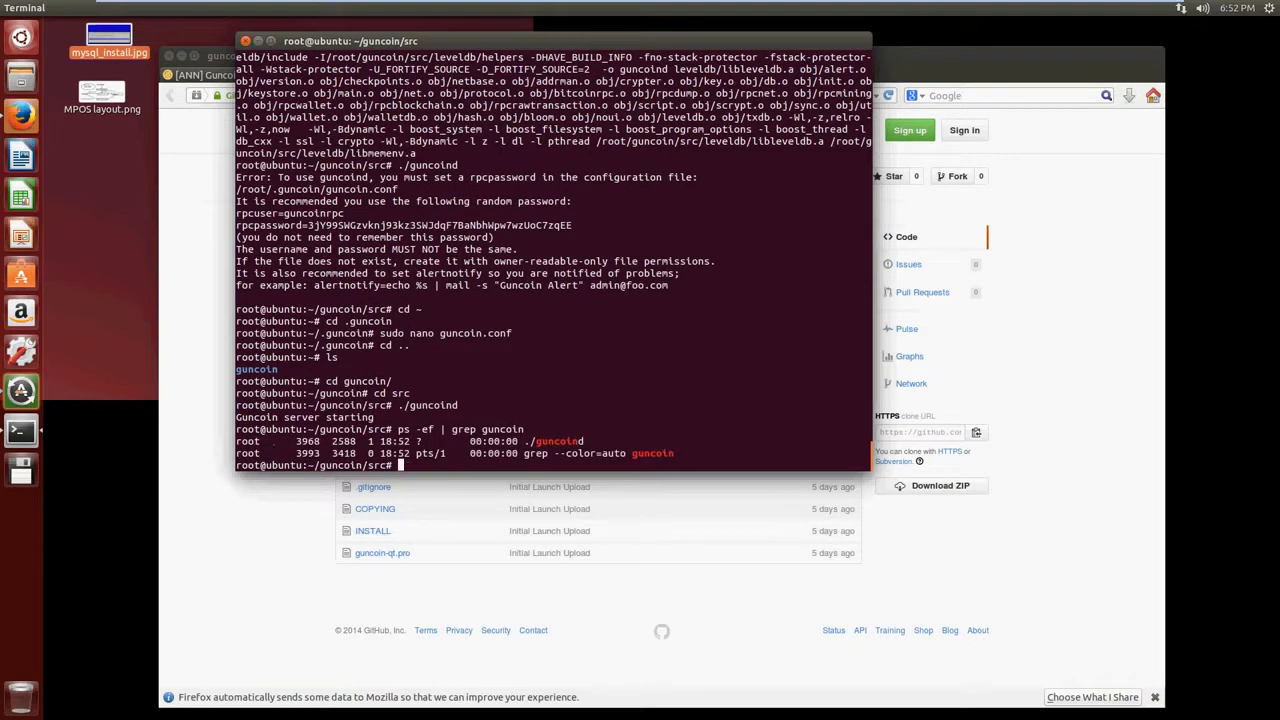
Close Firefox and confirm closing both tabs
double_click(308, 442)
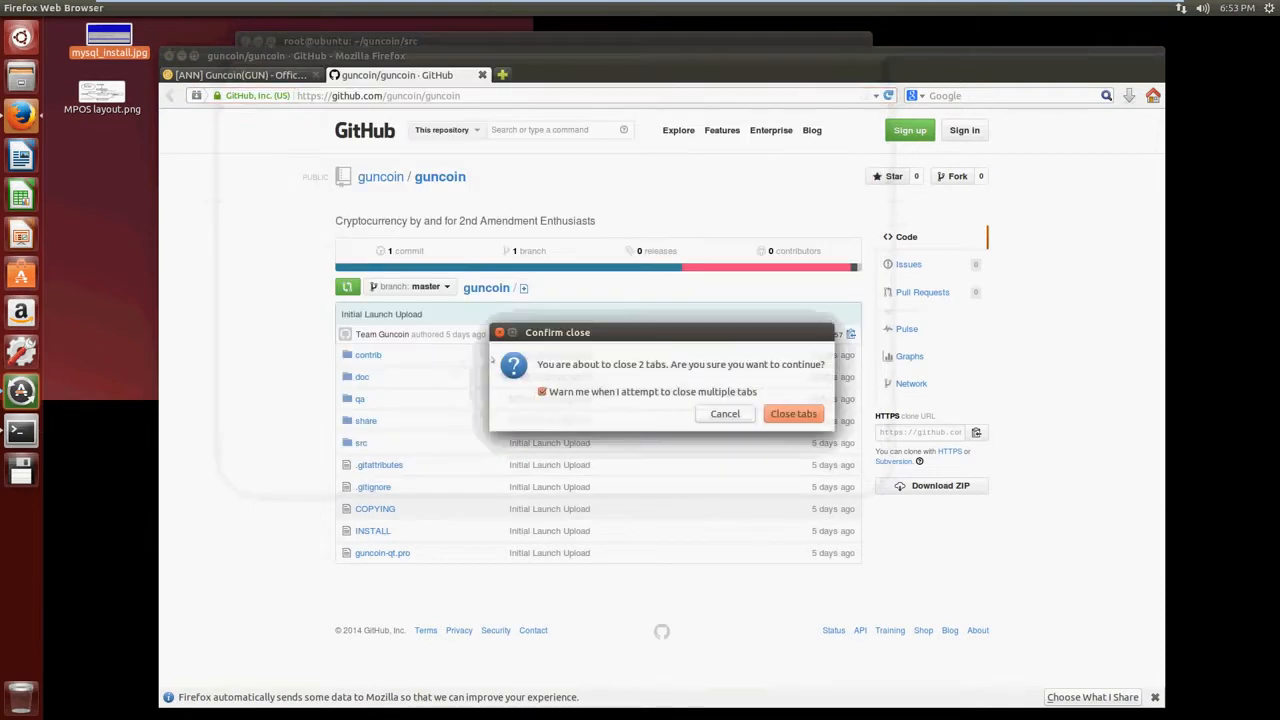
left_click(792, 412)
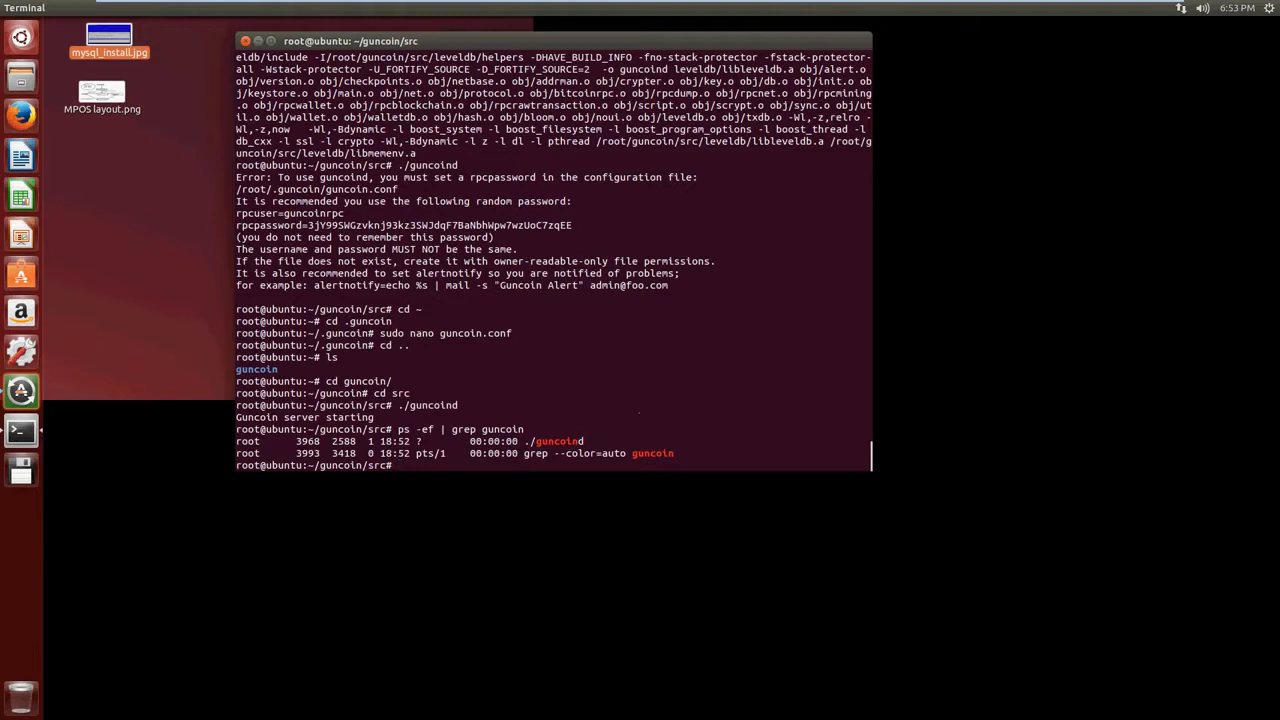
Generate a default-account wallet address with ./guncoind getaccountaddress "" and select it
type(".")
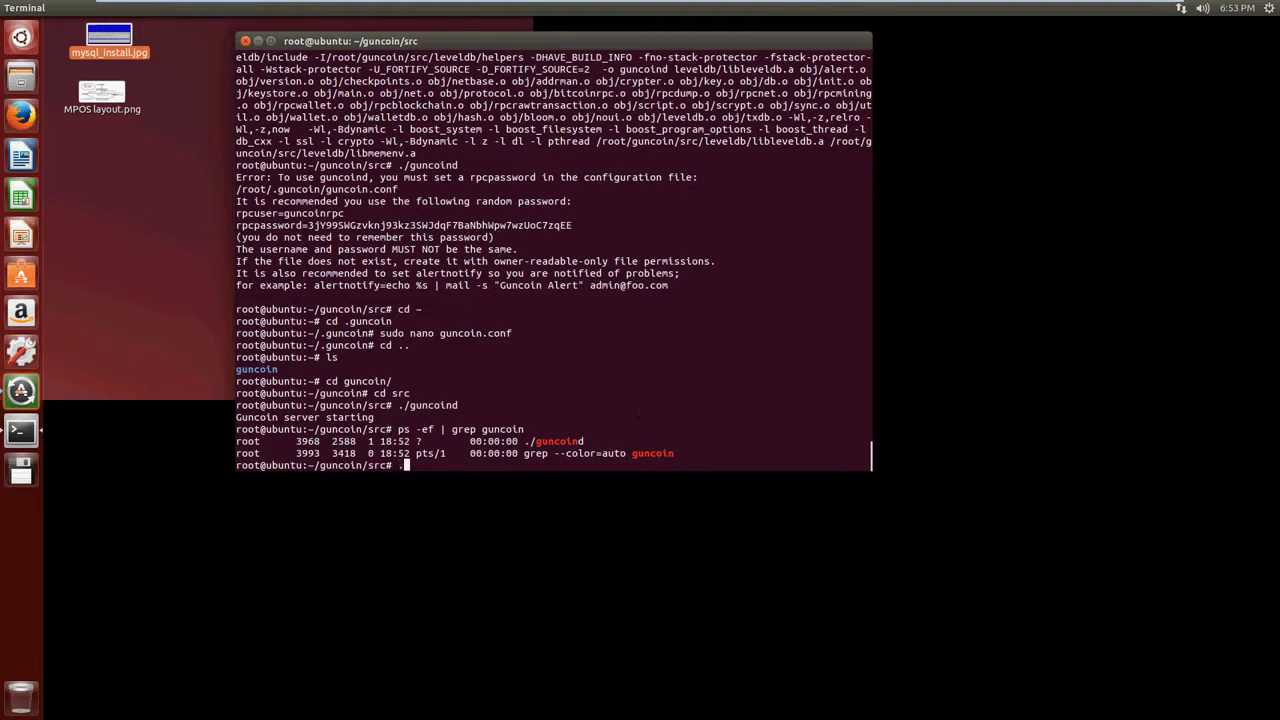
type("./guncoind")
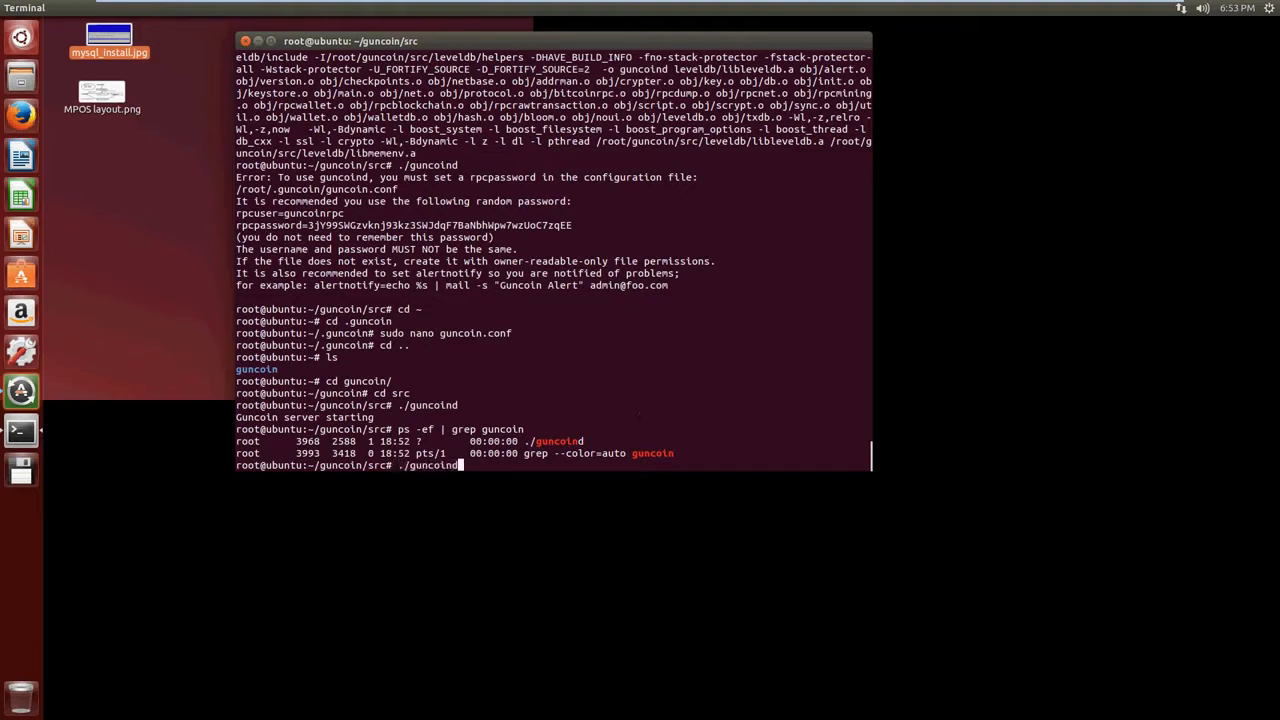
type("getaccount")
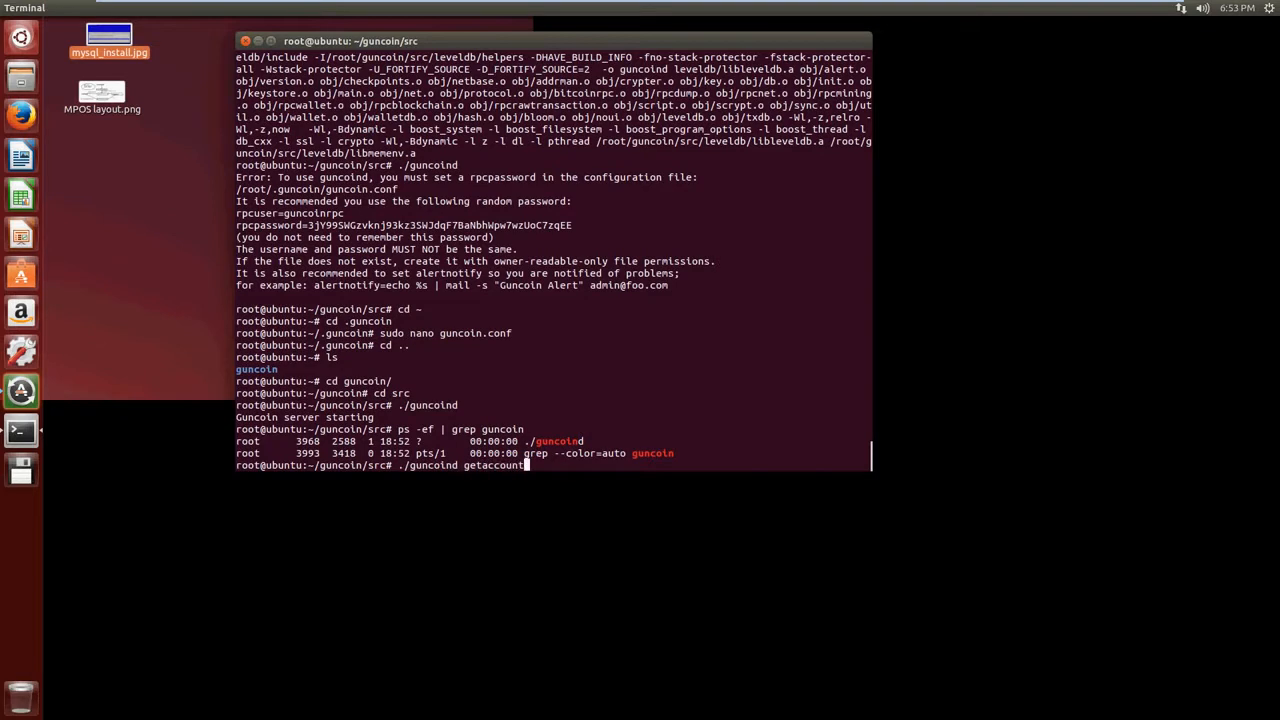
type("address")
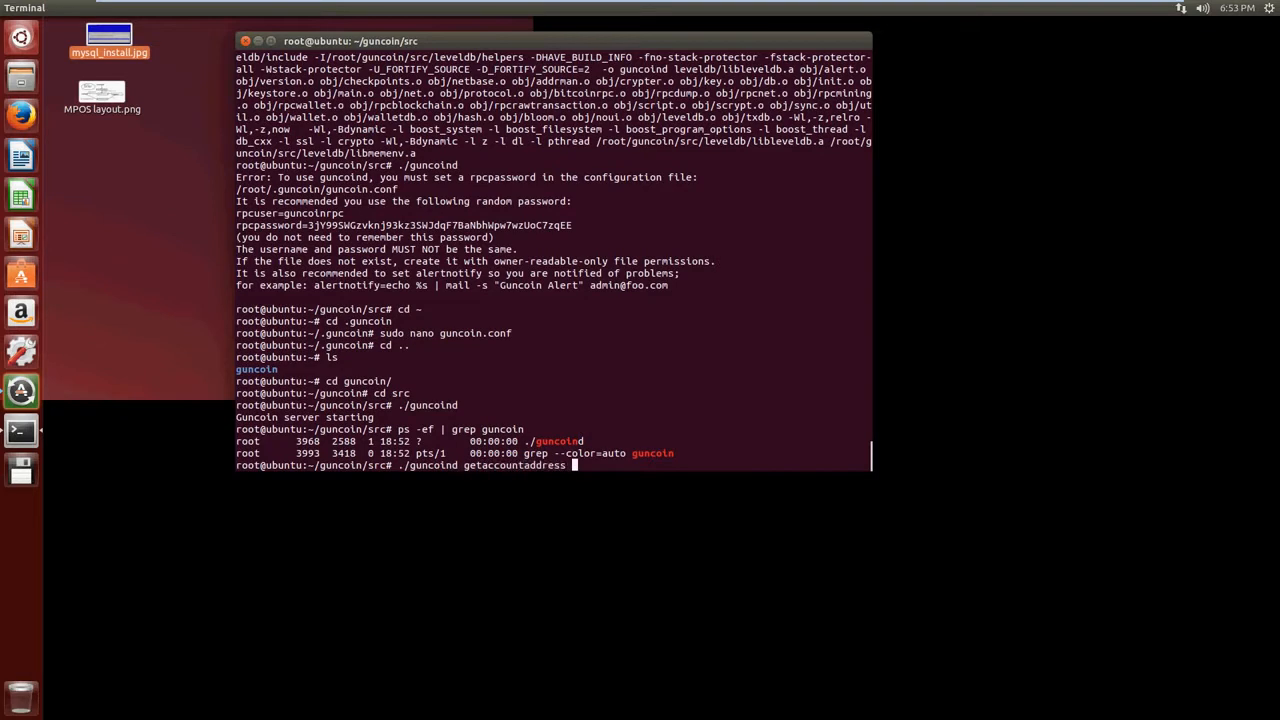
key("Return")
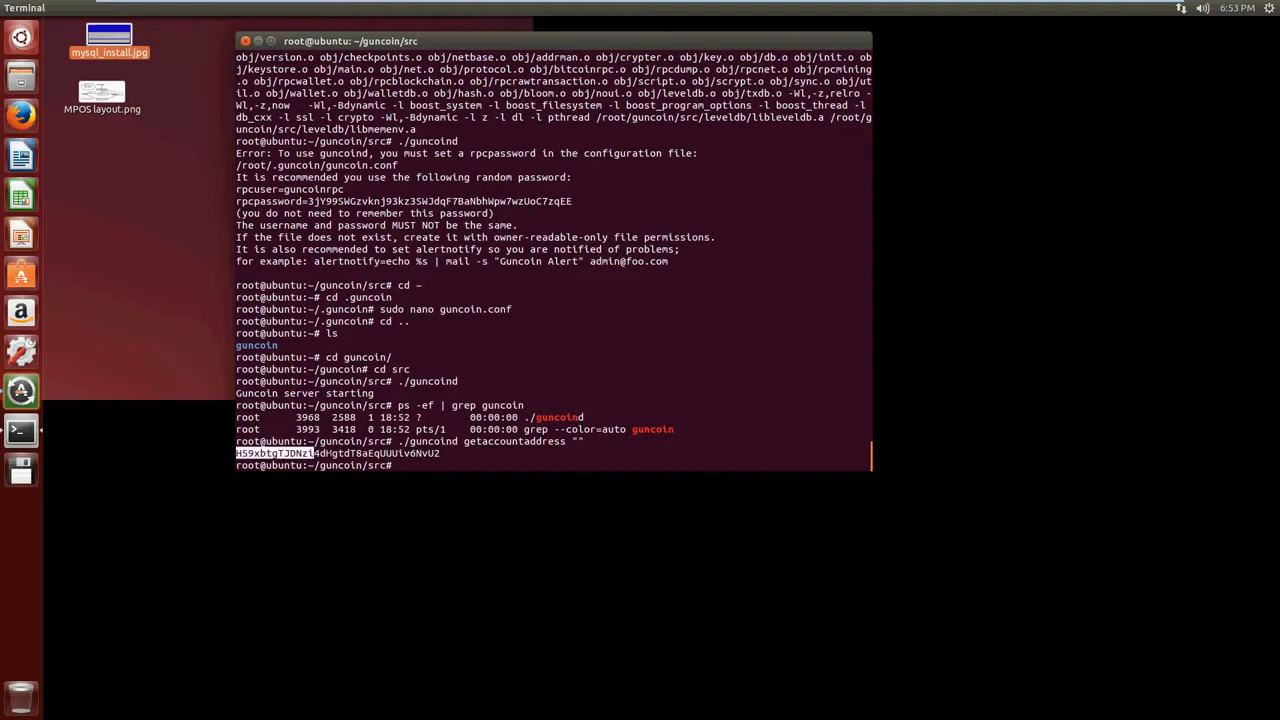
triple_click(336, 452)
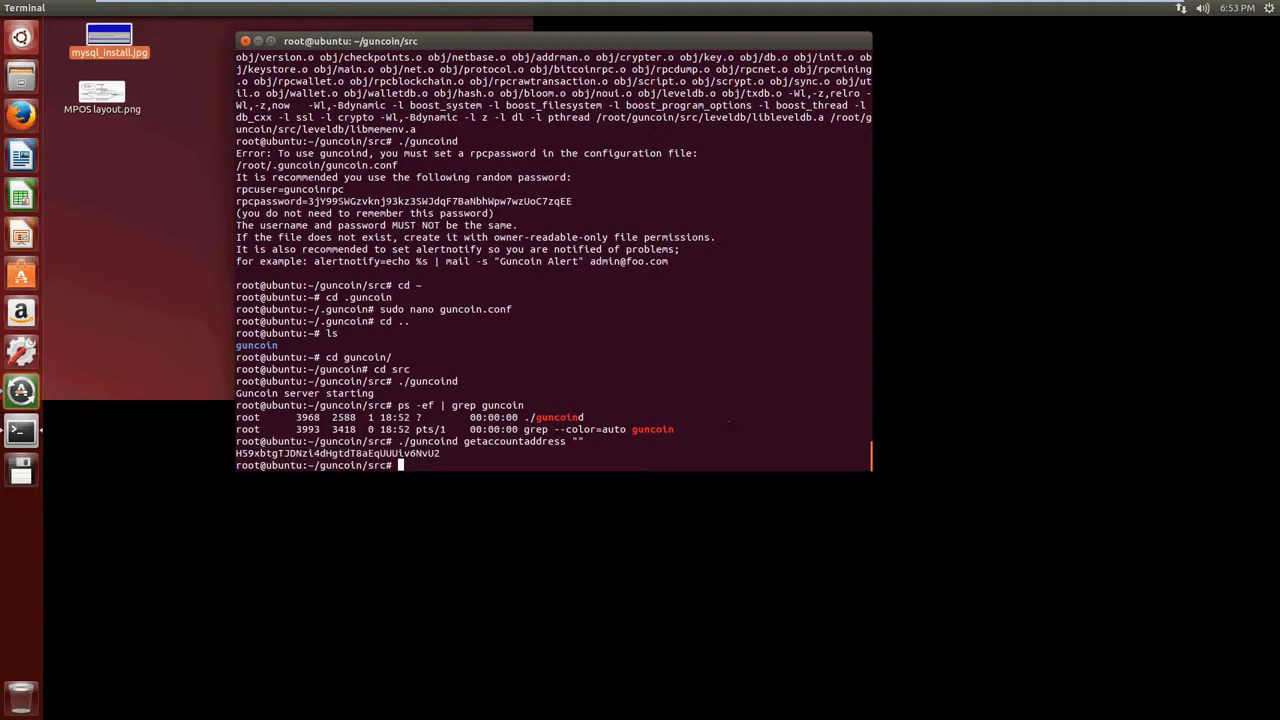
Run ./guncoind getinfo and highlight the 1739 blocks sync count
type("./guncoind getinfo")
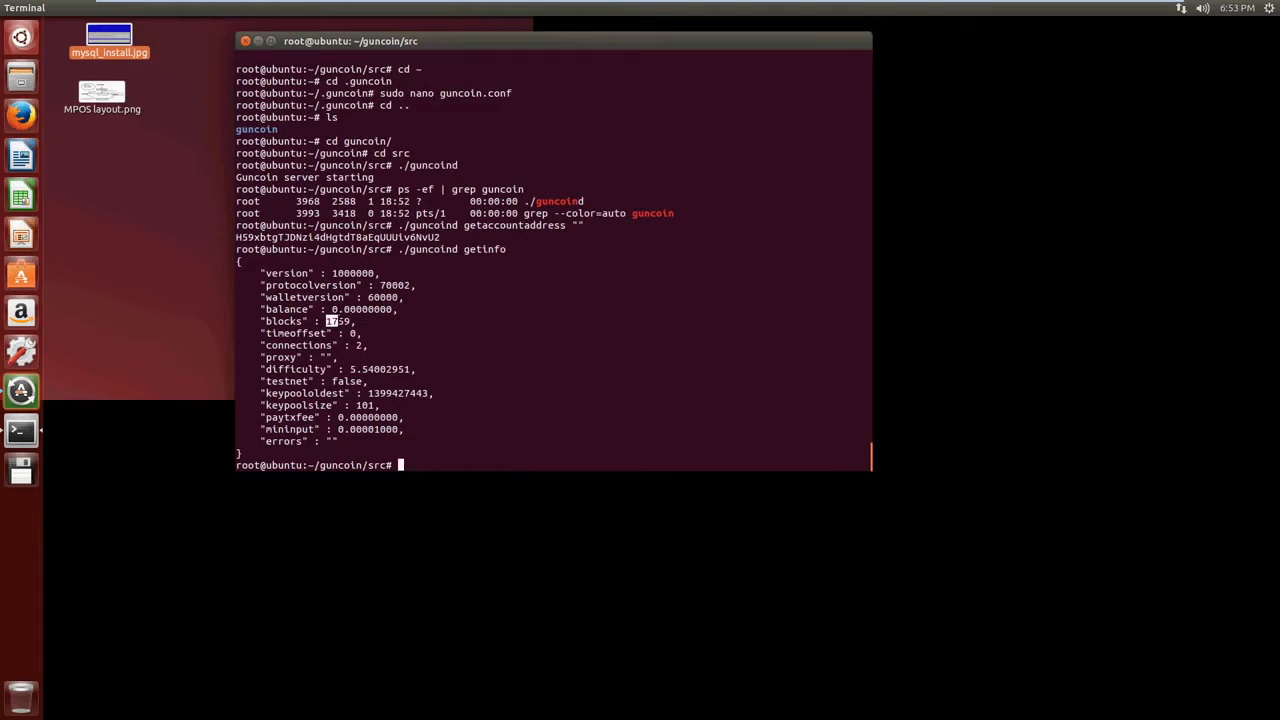
double_click(340, 320)
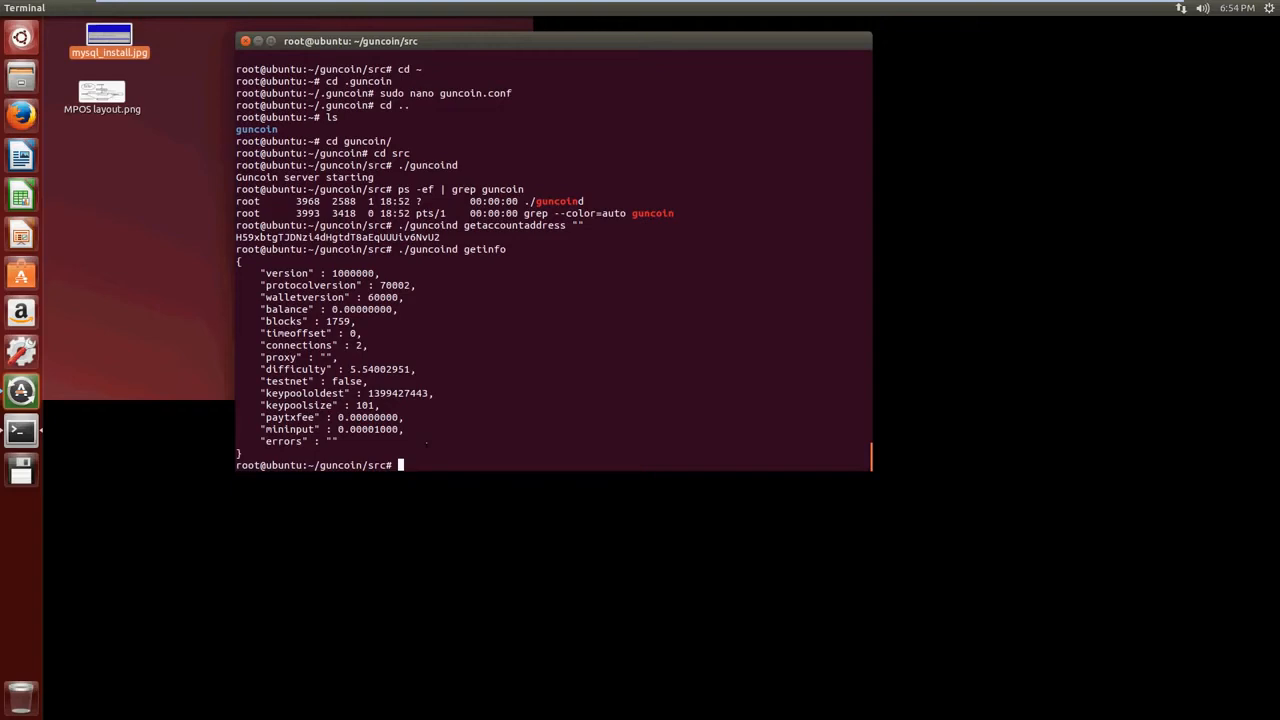
mouse_move(636, 488)
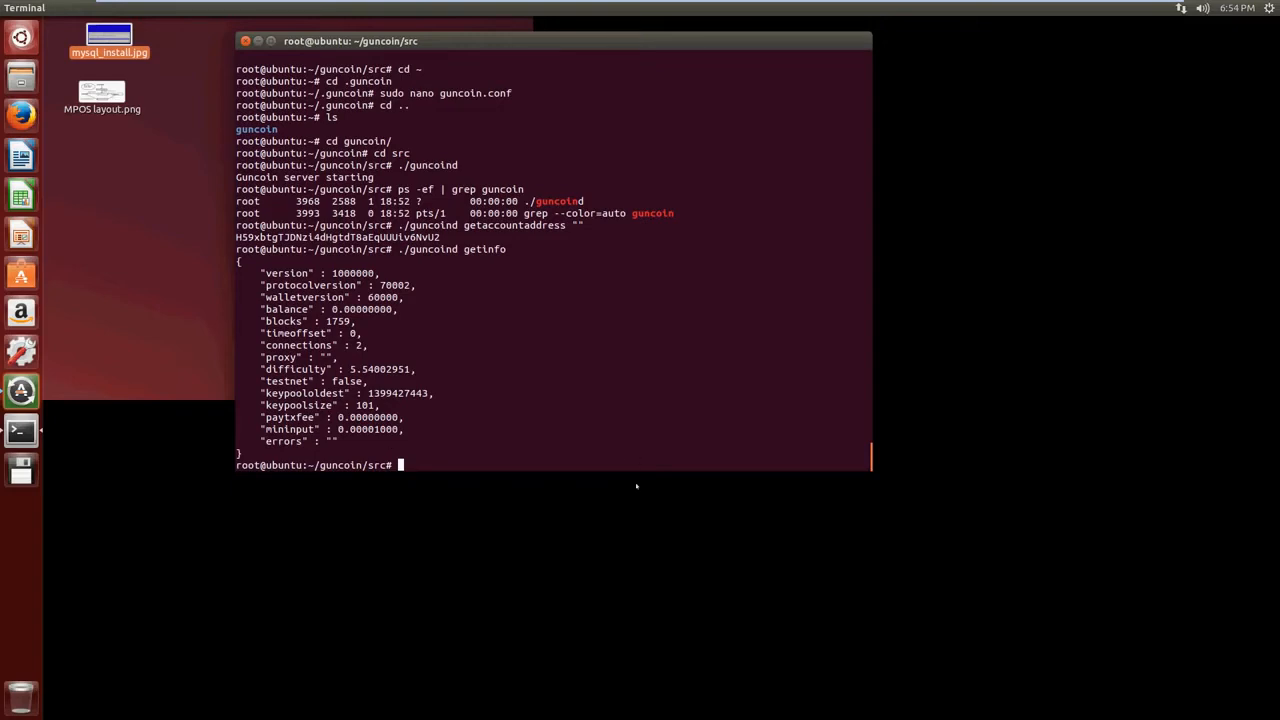
mouse_move(516, 438)
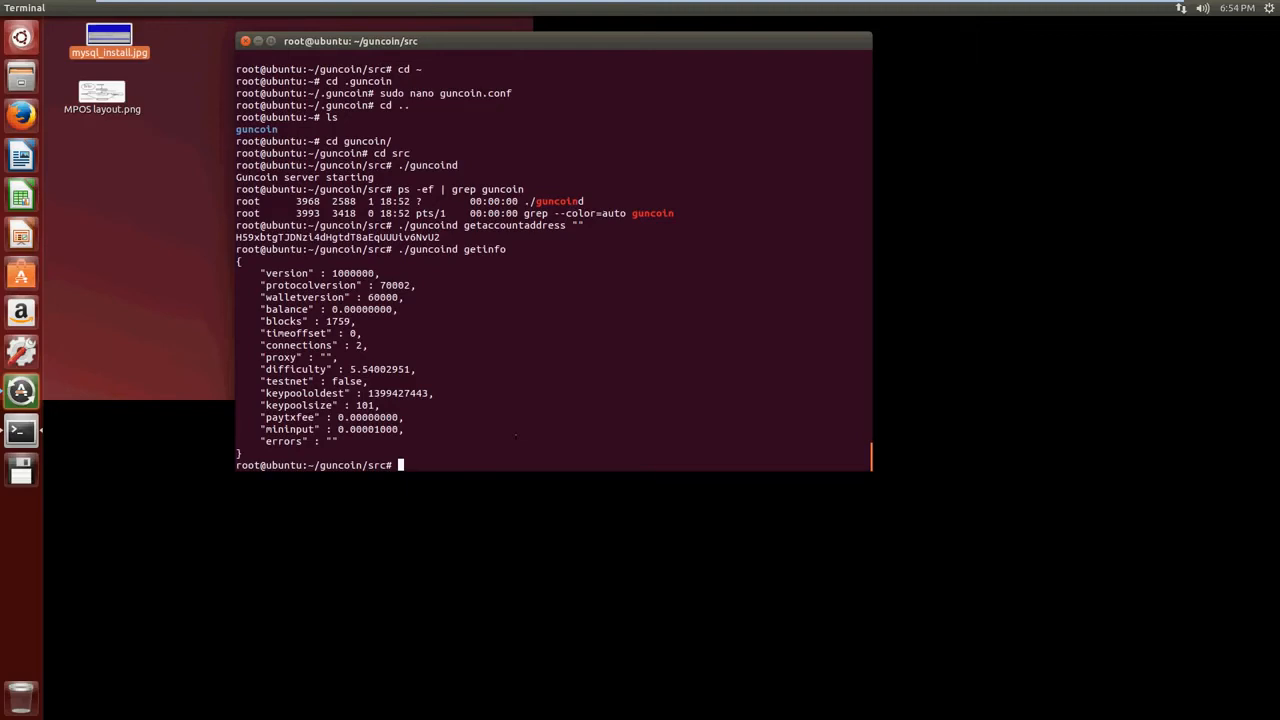